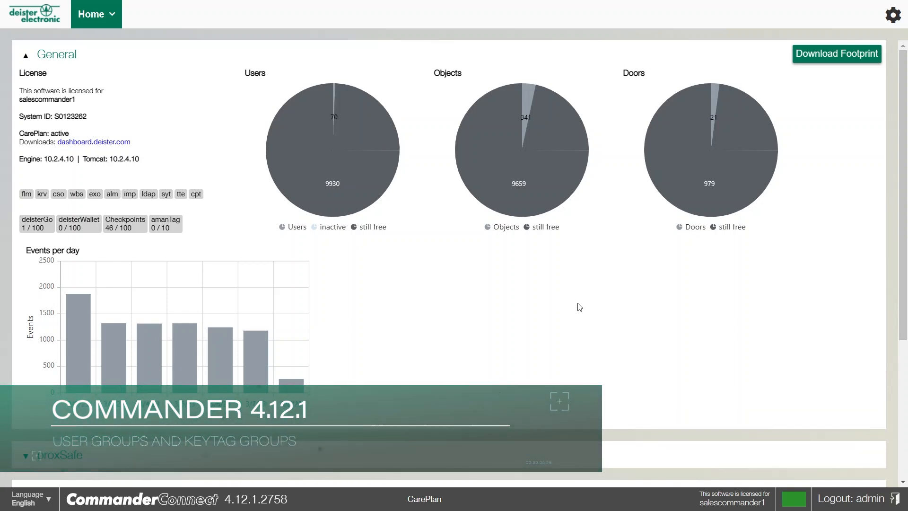
Go to Users > Users and show the _Administrator_ user's information.
click(96, 14)
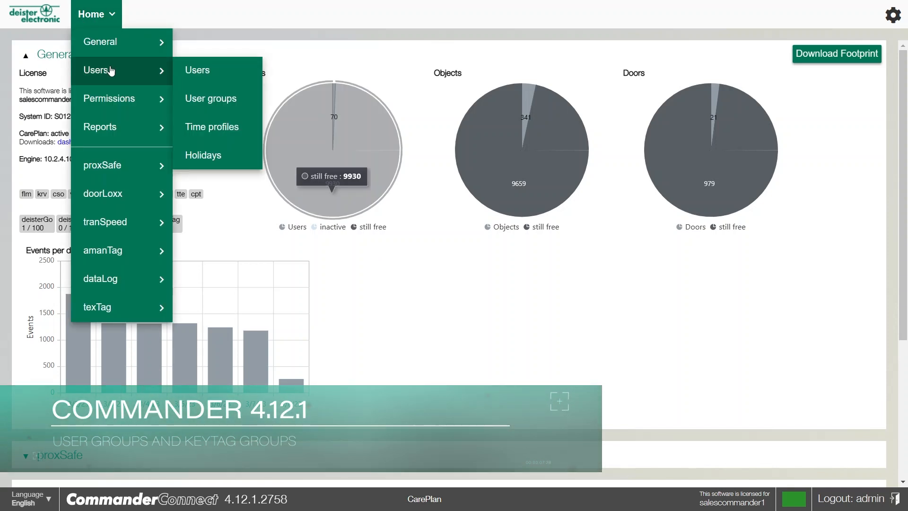
click(197, 69)
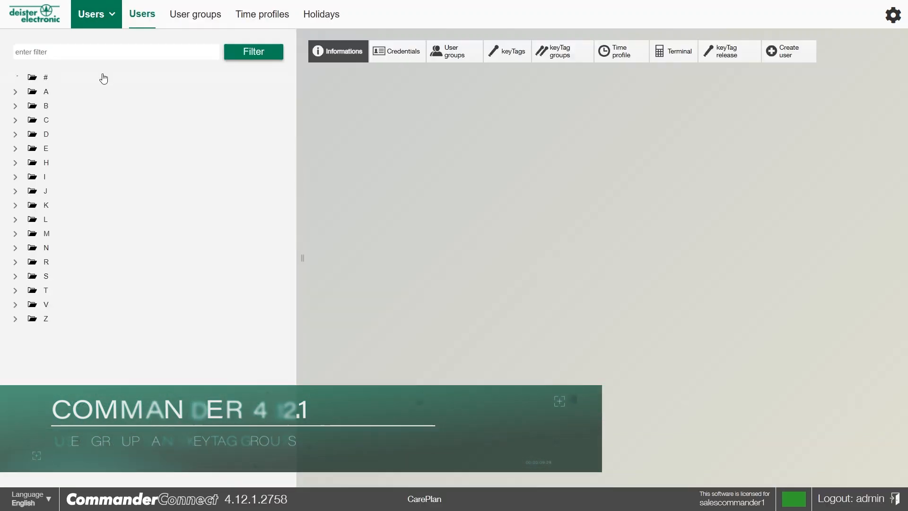
click(15, 77)
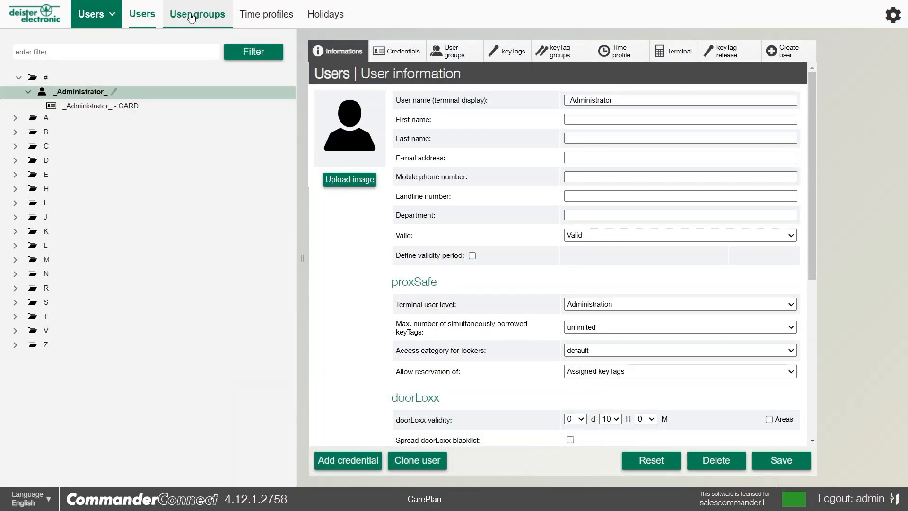
Switch to User groups and expand the folders to reveal Development.
click(196, 14)
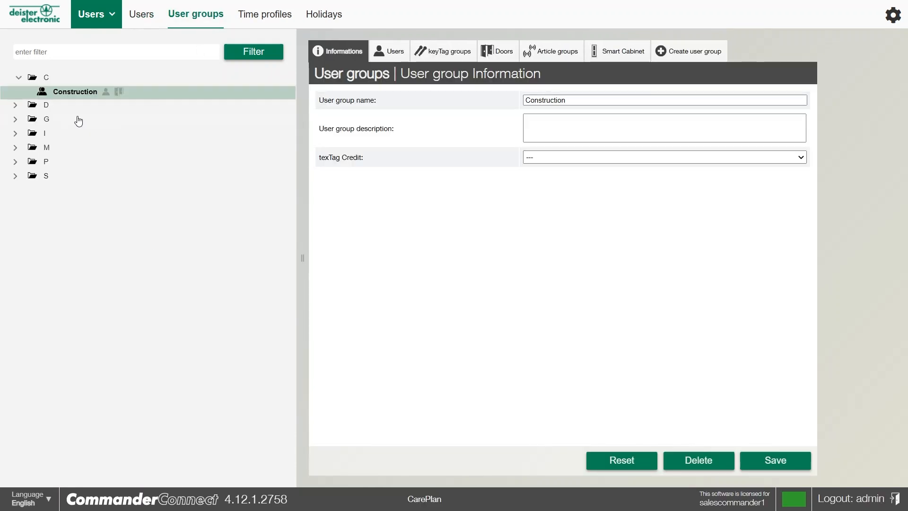
click(18, 118)
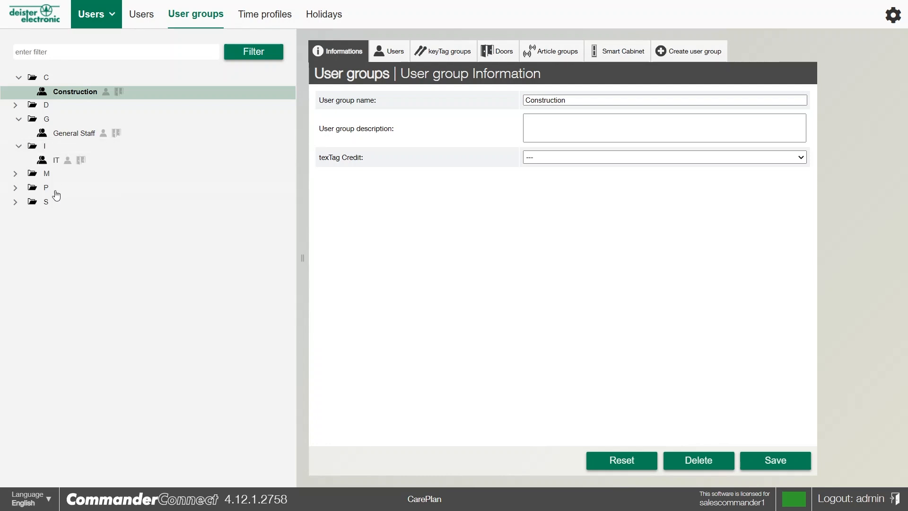
click(16, 105)
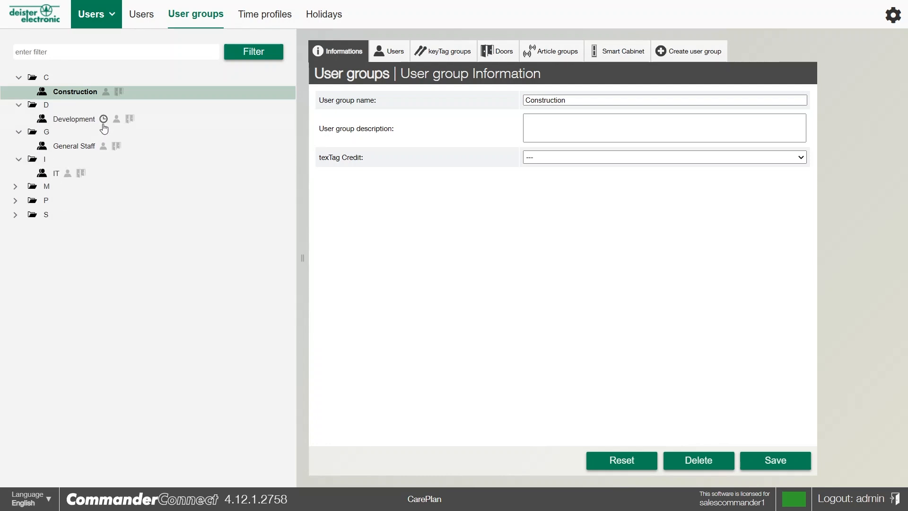
mouse_move(98, 128)
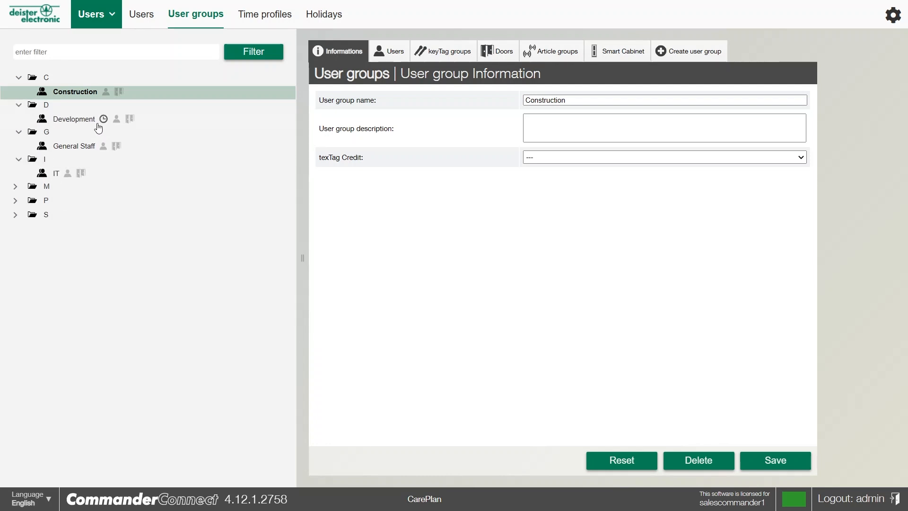
mouse_move(106, 123)
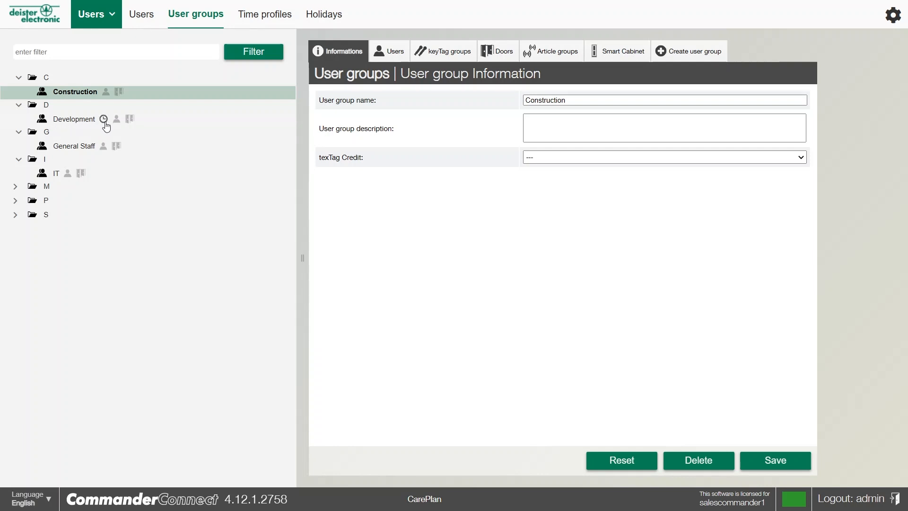
mouse_move(110, 123)
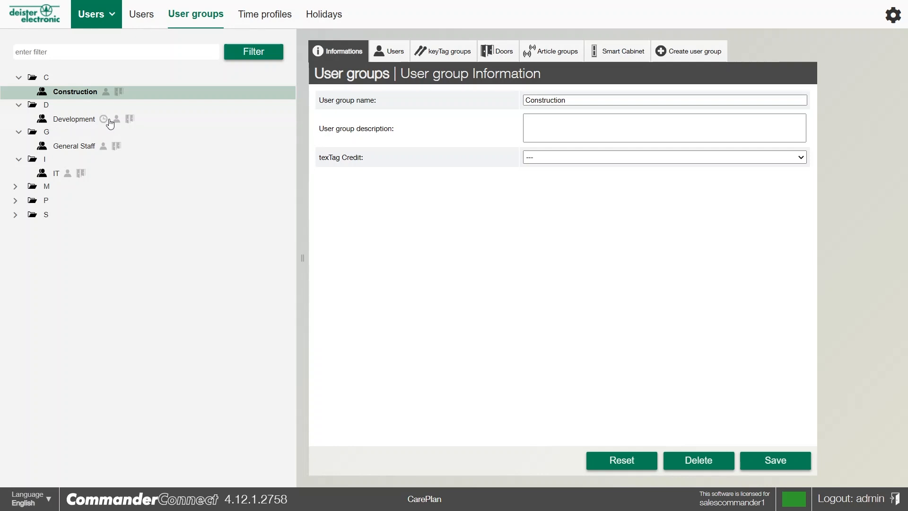
Review Development's assigned users and assigned door groups, cancelling both popups.
click(117, 119)
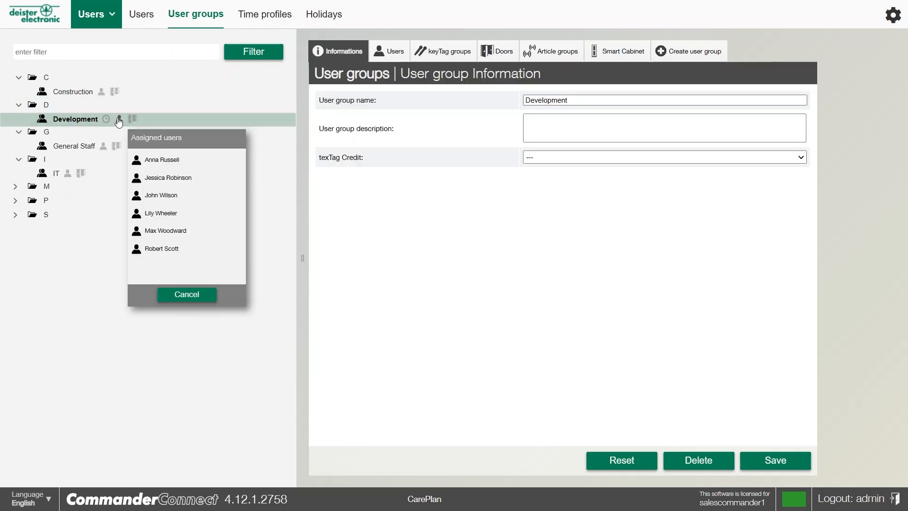
mouse_move(194, 289)
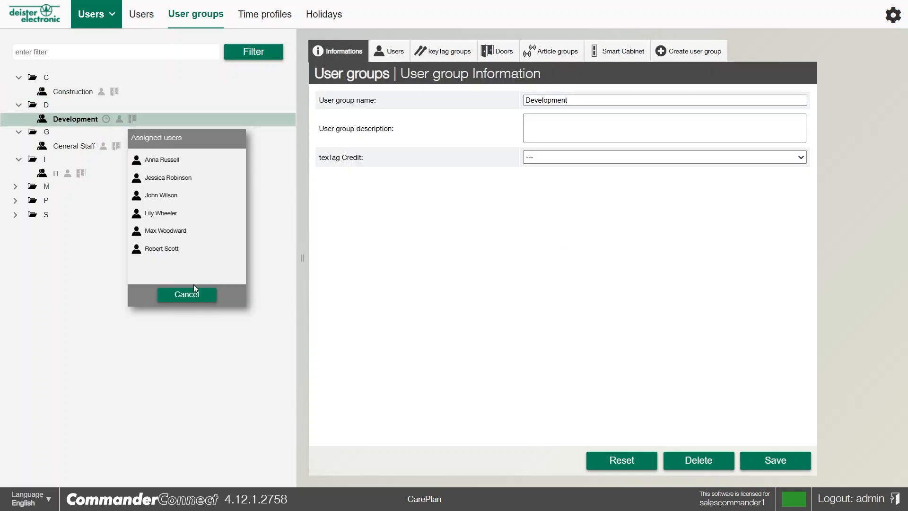
click(186, 294)
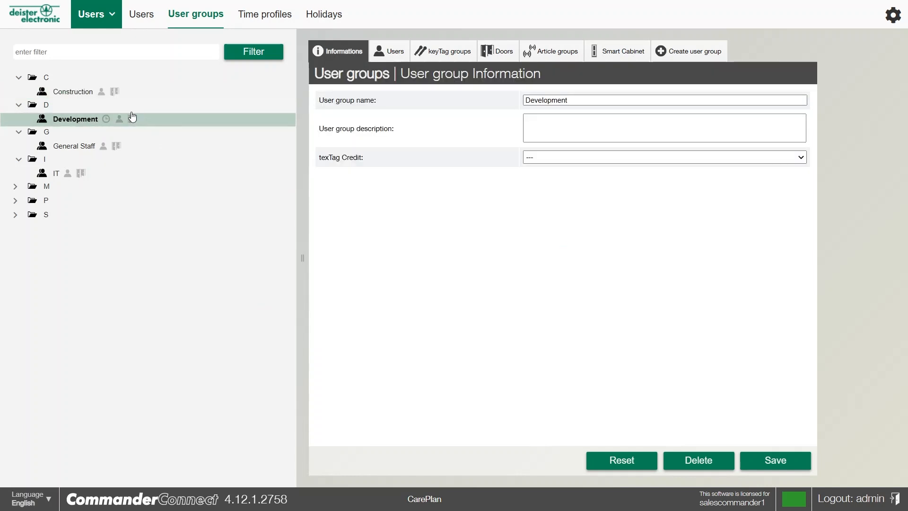
click(132, 119)
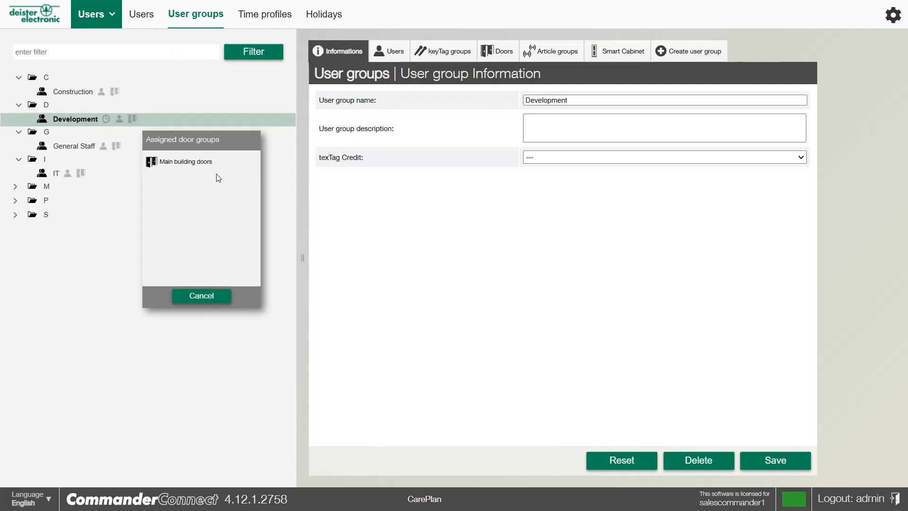
mouse_move(201, 296)
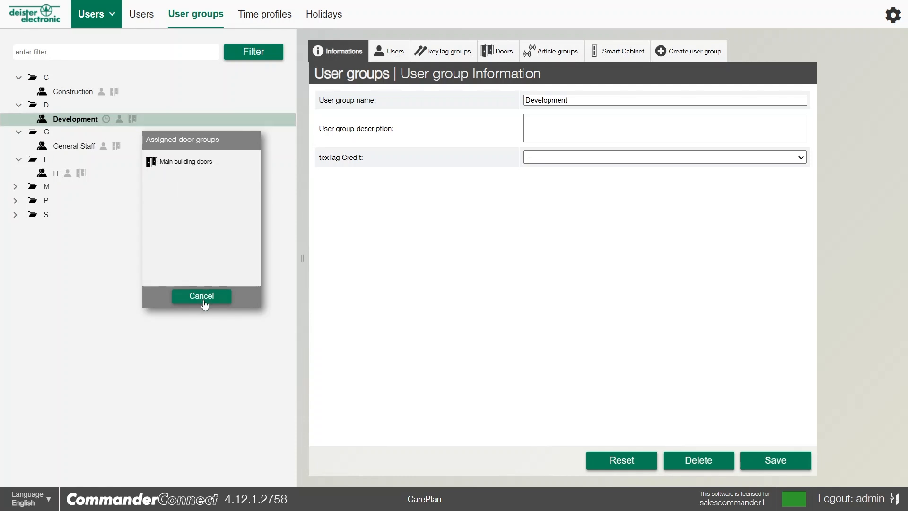
click(201, 296)
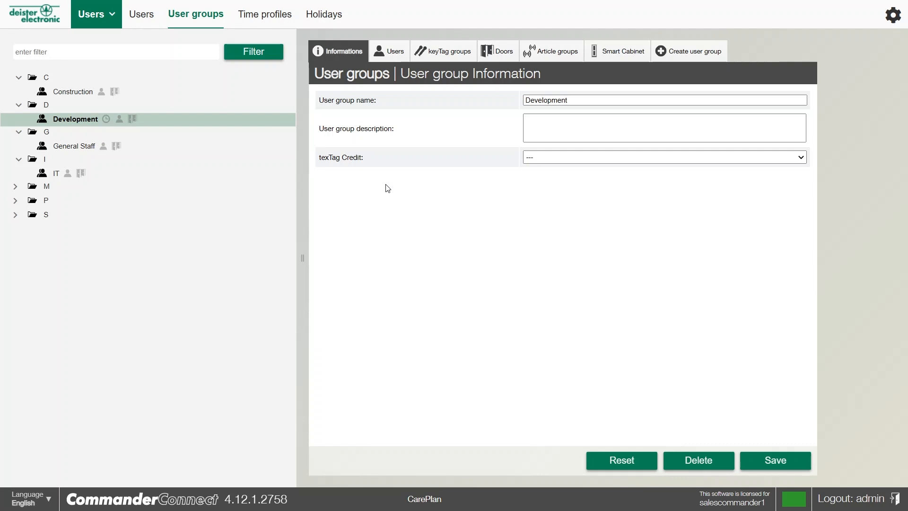
mouse_move(679, 74)
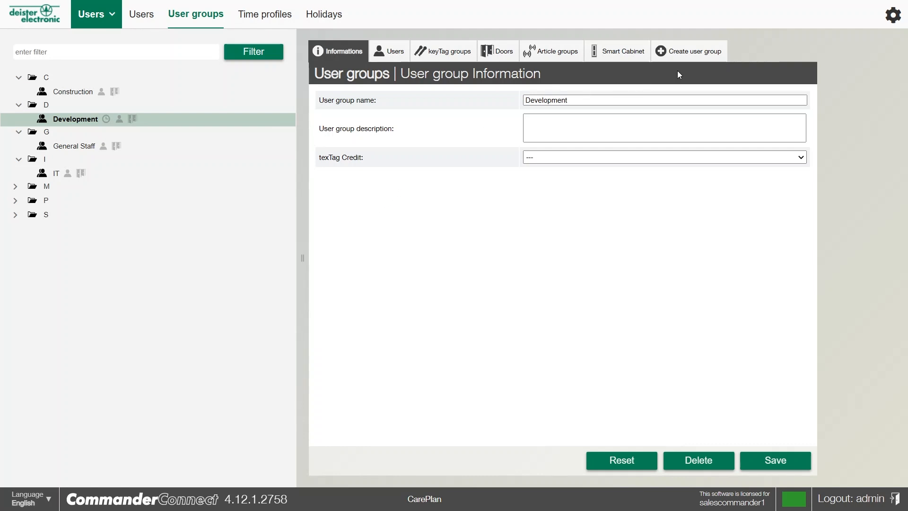
mouse_move(692, 56)
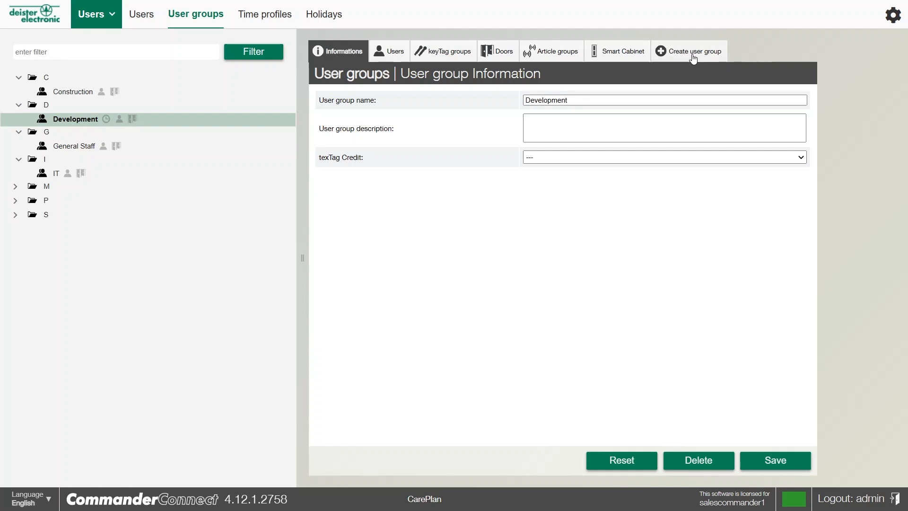
Name the new user group 'cleaners', toggling Grouptype to Time profile & security and back to Assignment.
click(688, 51)
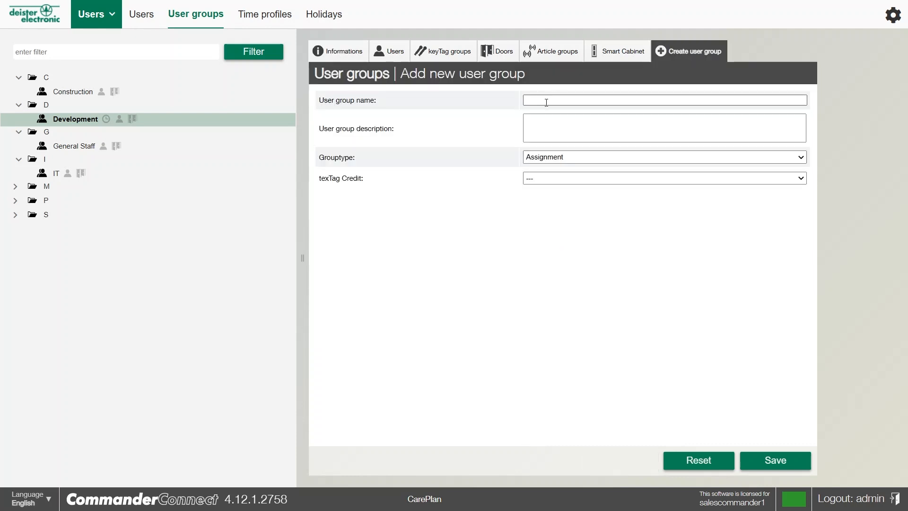
text(cleaners)
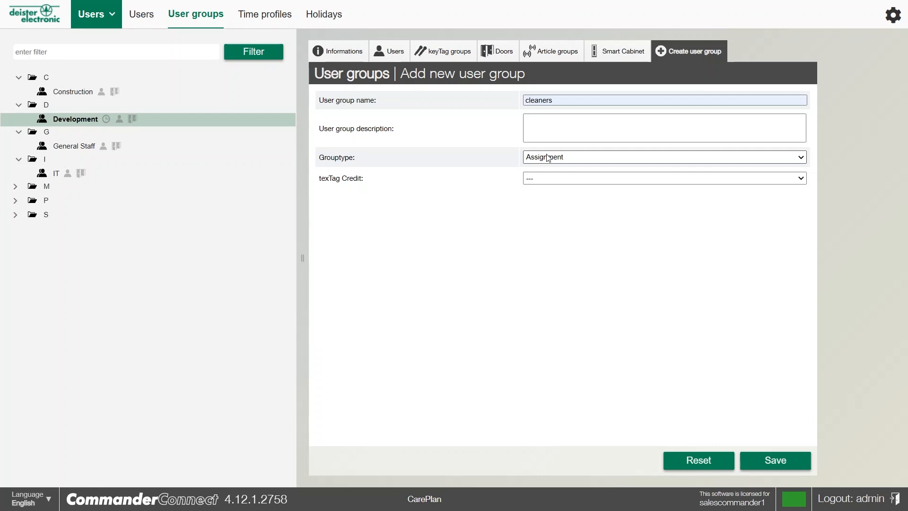
mouse_move(534, 181)
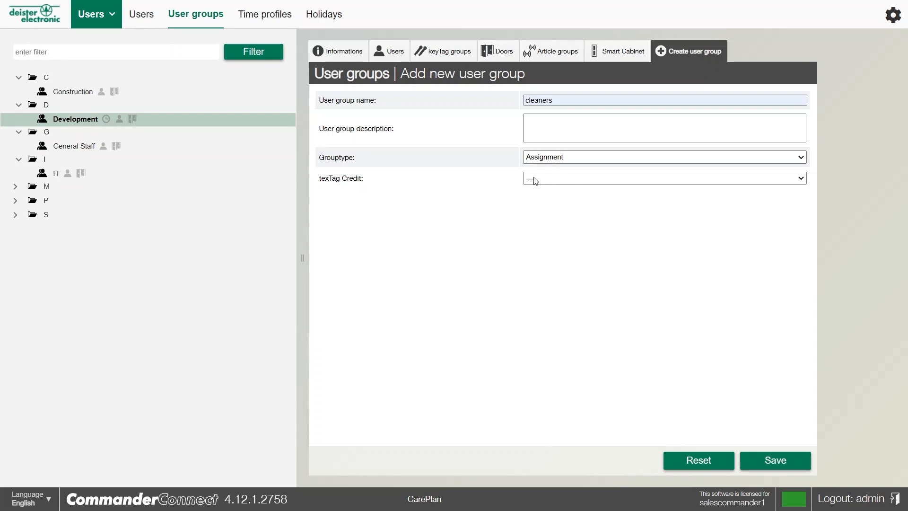
click(663, 156)
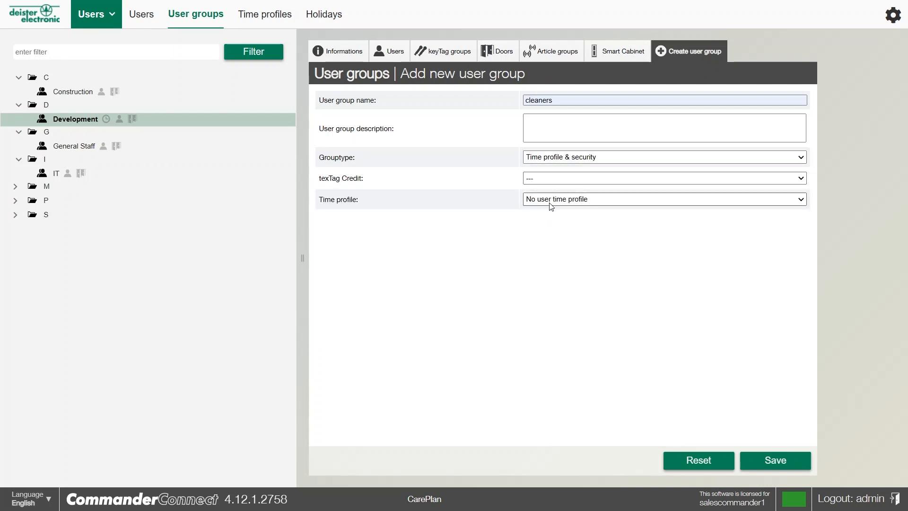
mouse_move(619, 319)
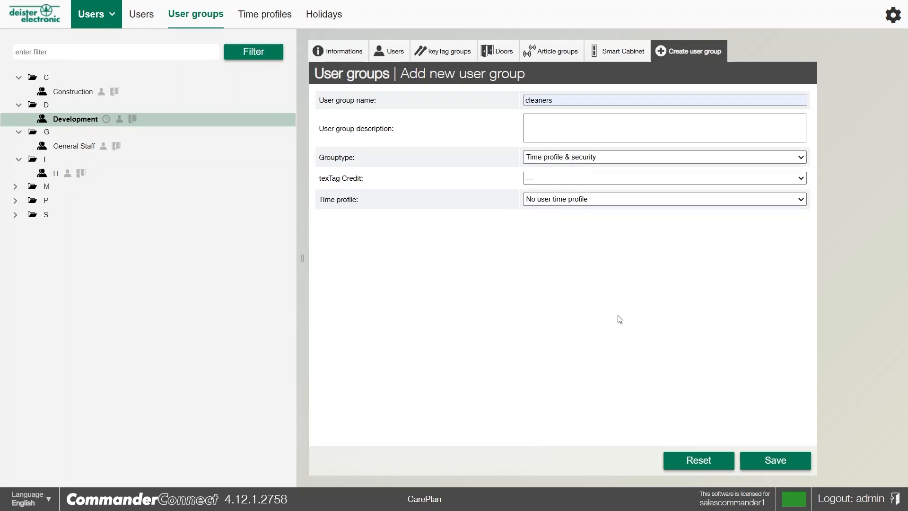
mouse_move(657, 330)
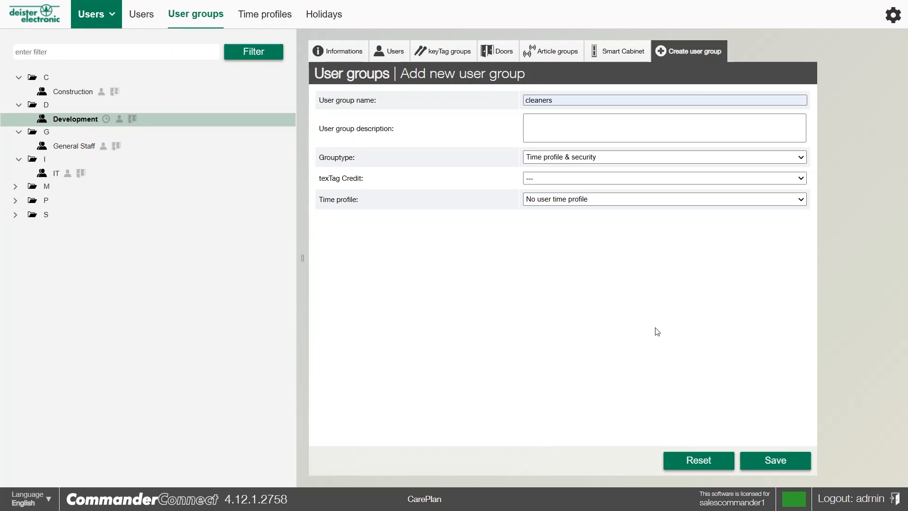
mouse_move(572, 167)
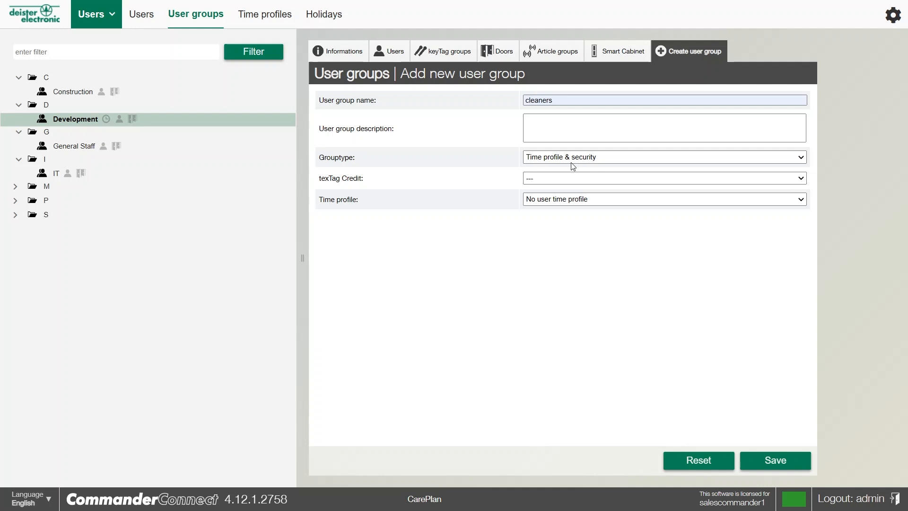
click(664, 157)
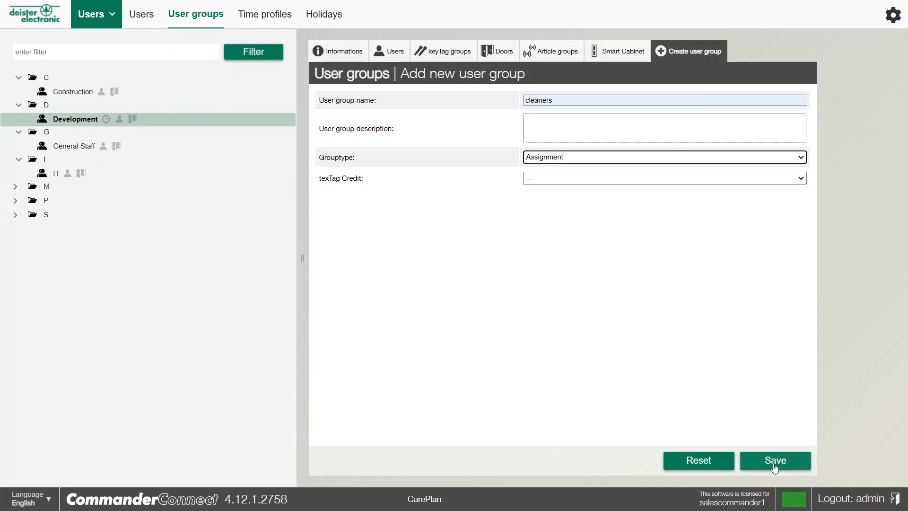
click(775, 459)
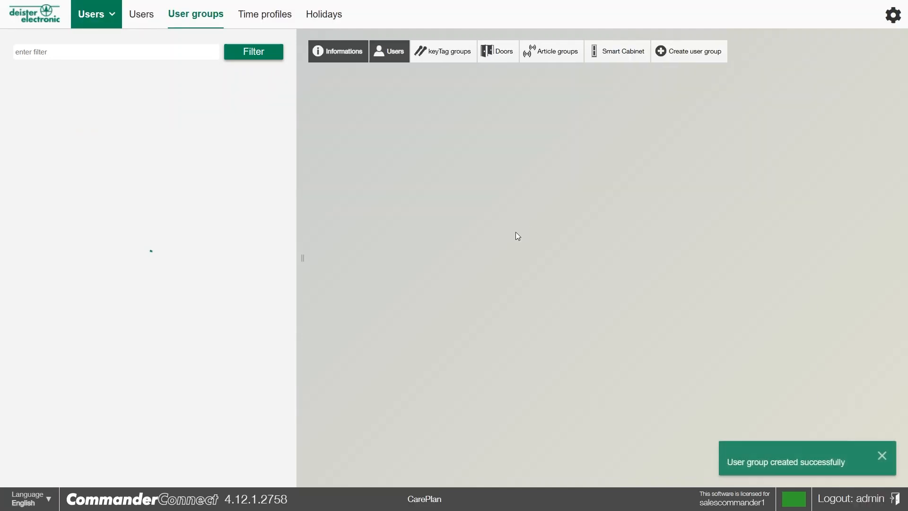
click(67, 91)
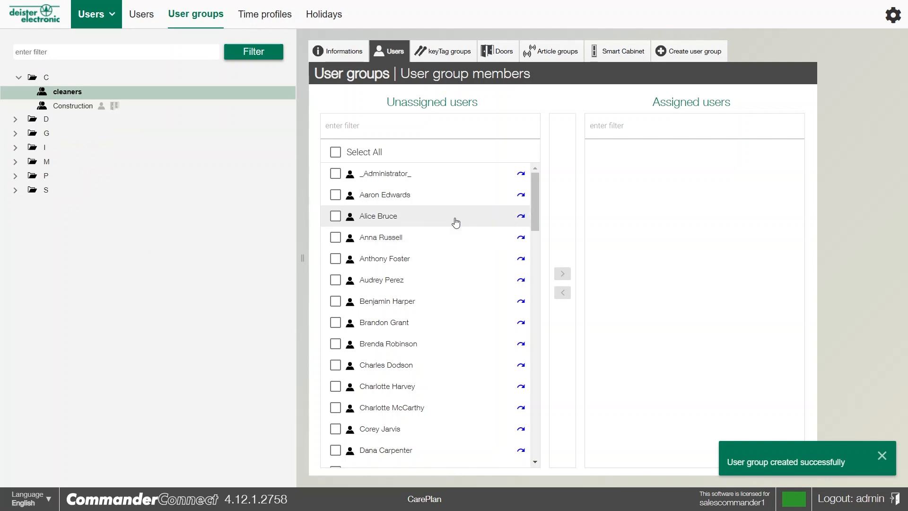
mouse_move(449, 222)
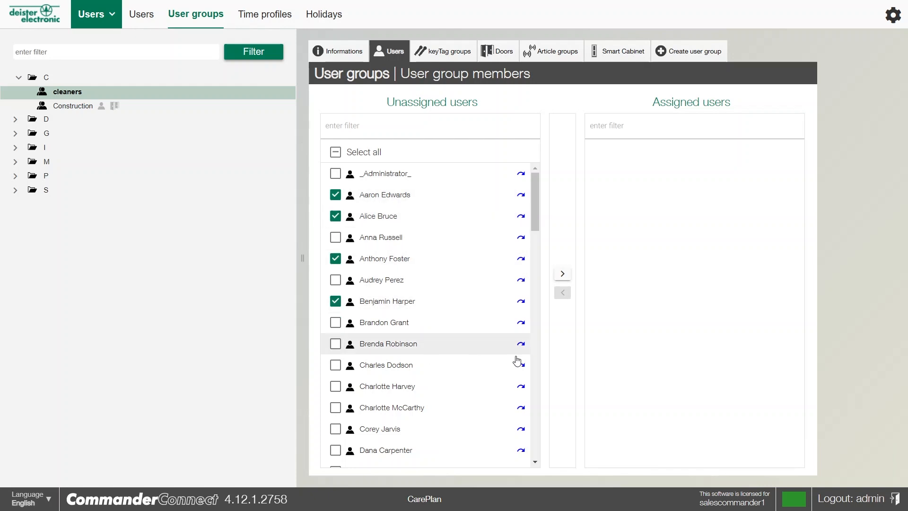
click(560, 273)
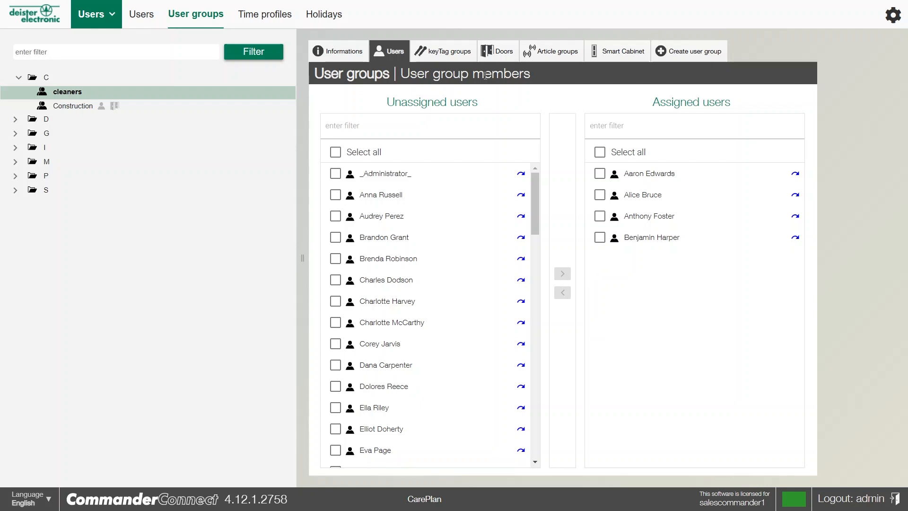
click(443, 51)
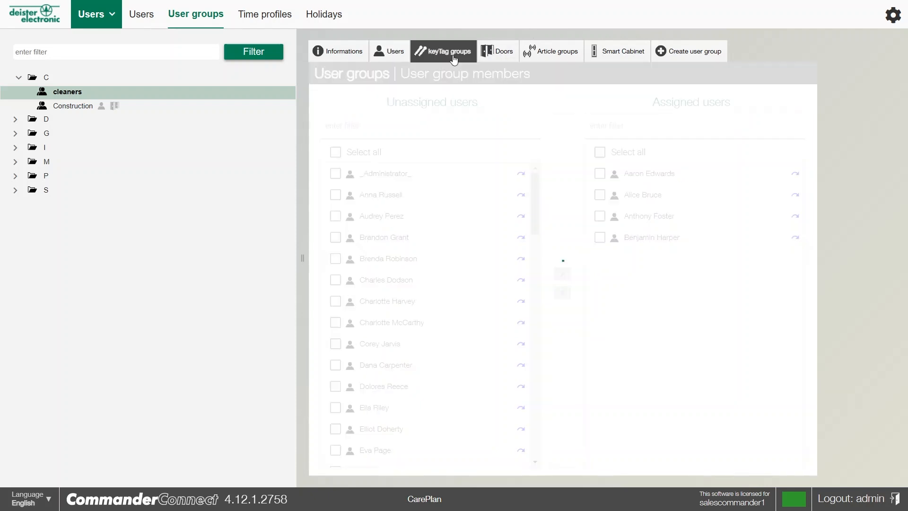
Check the cleaners group's keyTag groups and Doors tabs, leaving both unassigned.
click(443, 51)
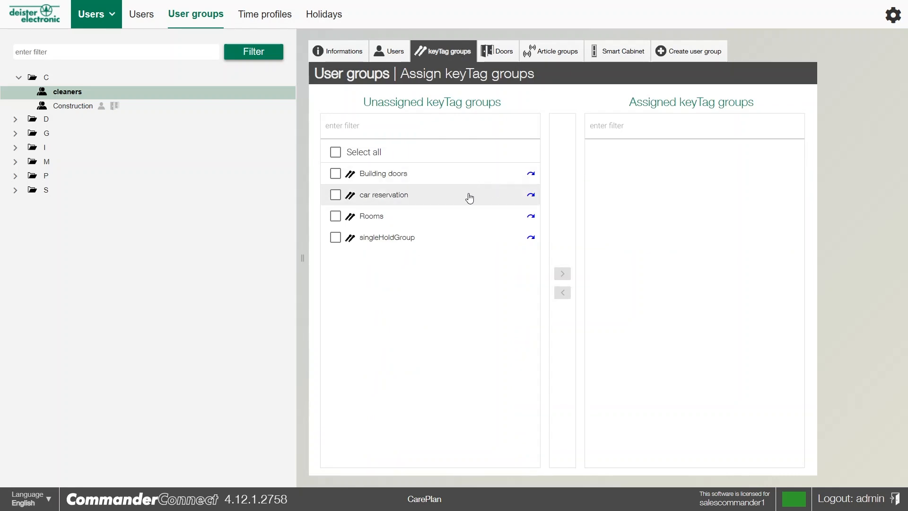
mouse_move(439, 204)
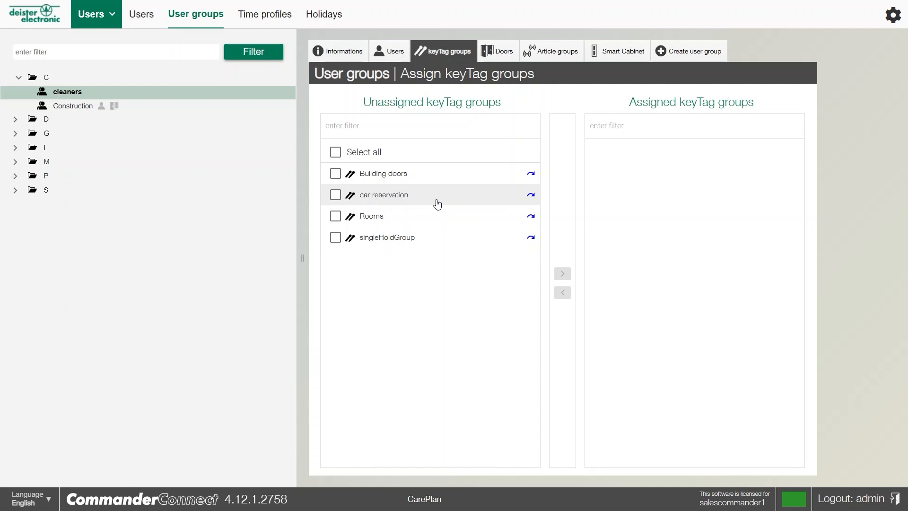
mouse_move(504, 62)
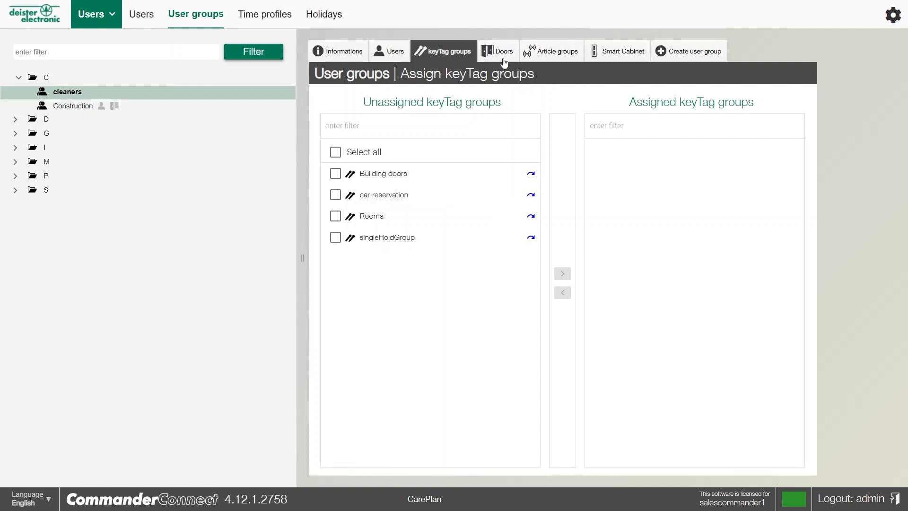
click(495, 51)
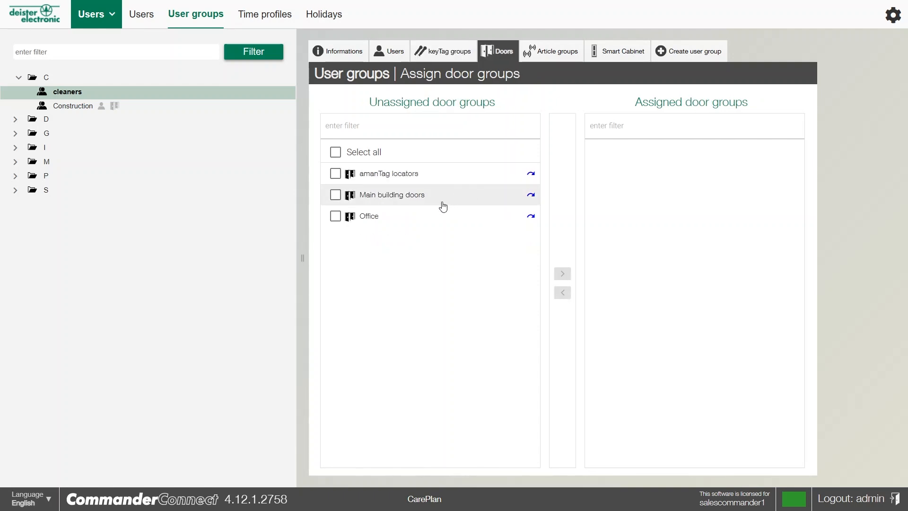
mouse_move(455, 267)
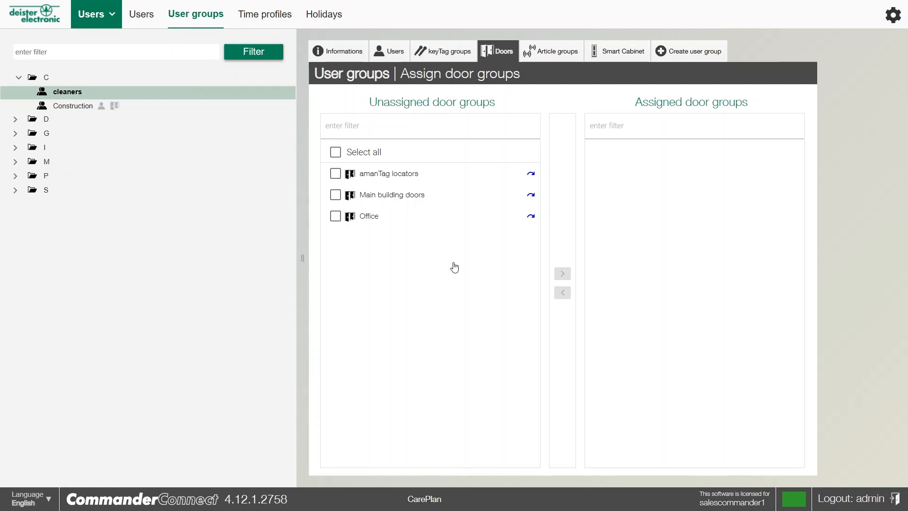
click(549, 51)
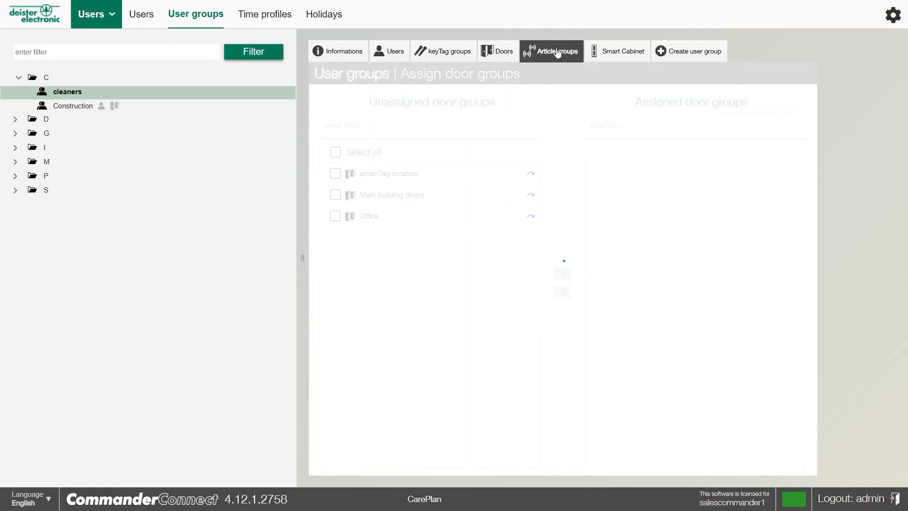
Confirm cleaners has no article groups or Smart Cabinet devices, then go to Users.
click(551, 51)
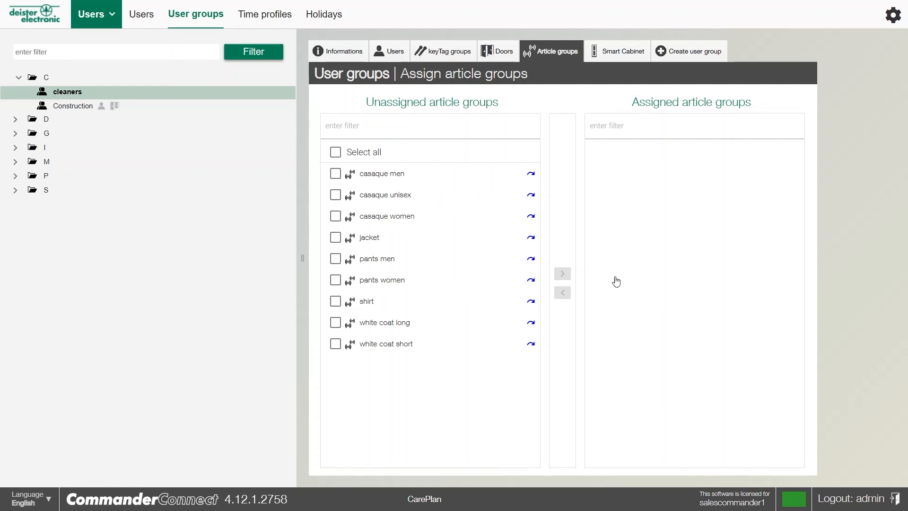
mouse_move(585, 379)
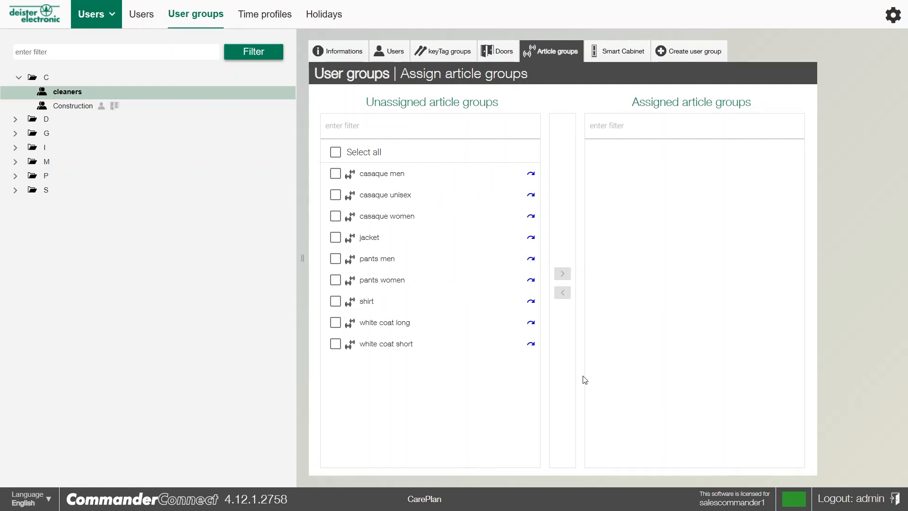
mouse_move(569, 374)
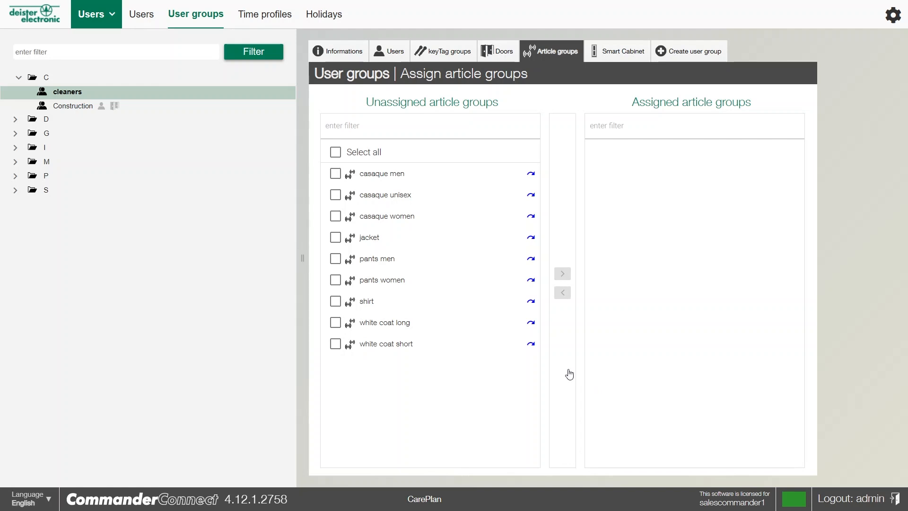
mouse_move(661, 345)
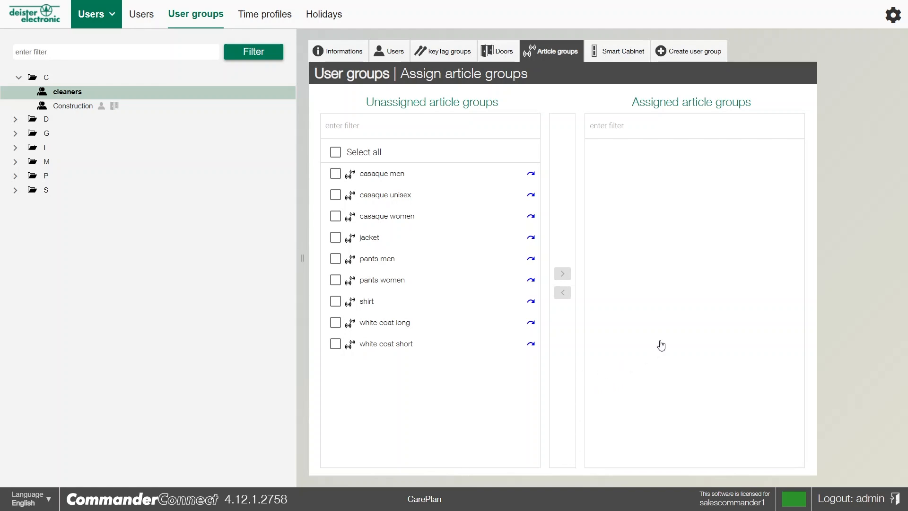
mouse_move(667, 339)
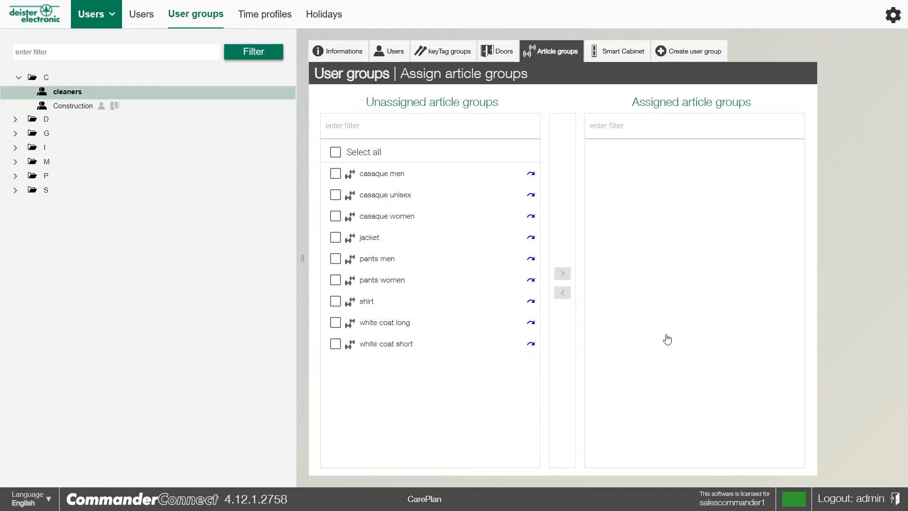
mouse_move(670, 265)
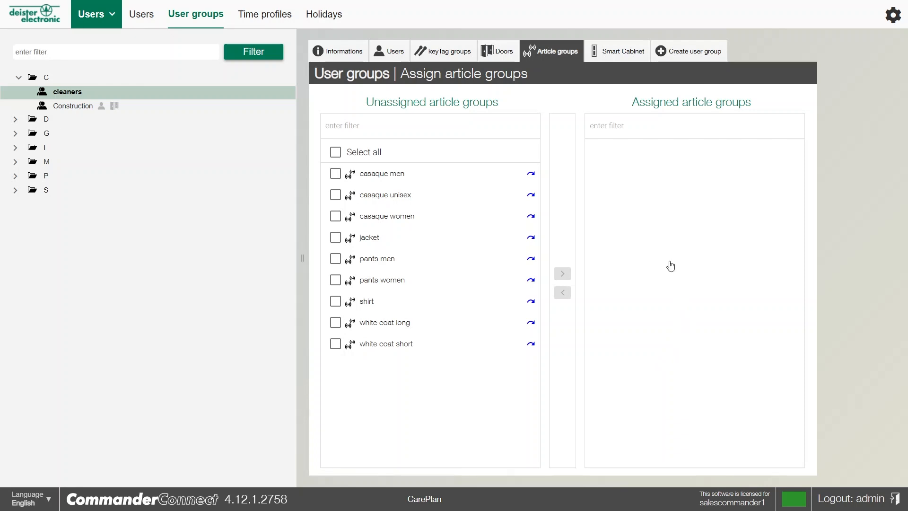
click(617, 51)
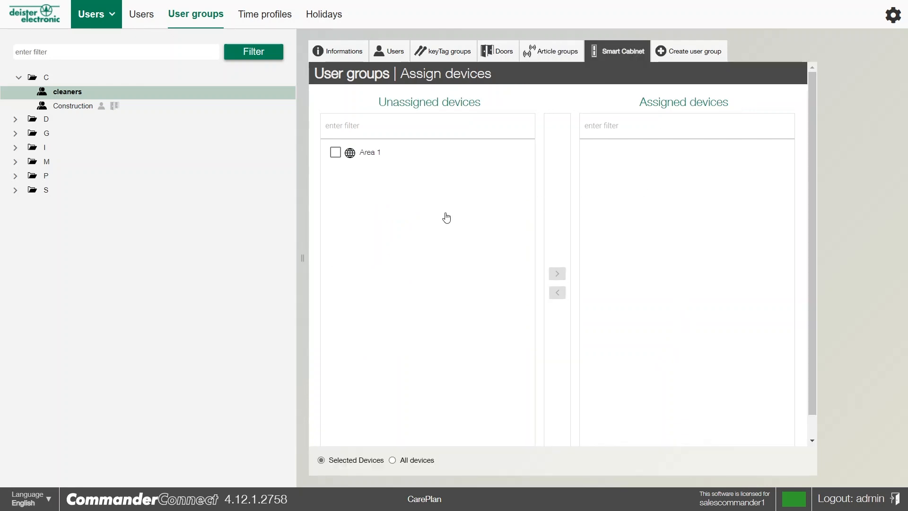
mouse_move(505, 332)
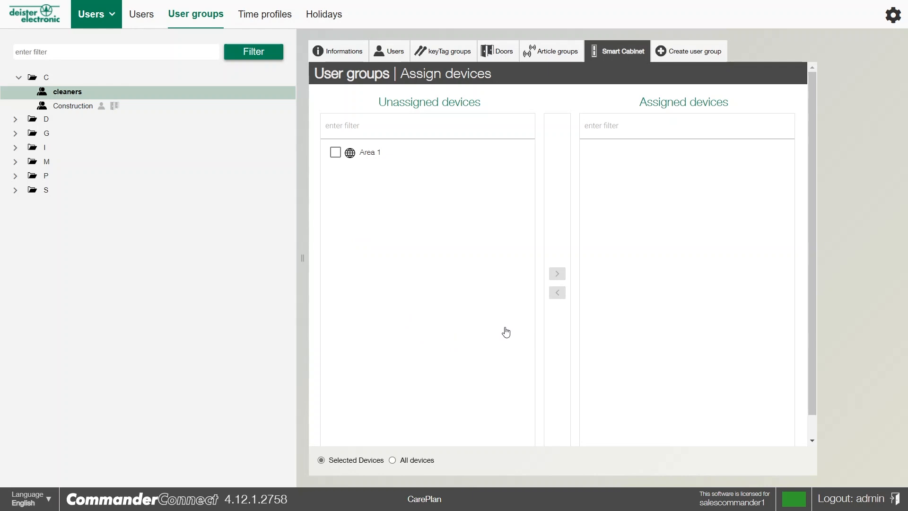
mouse_move(678, 301)
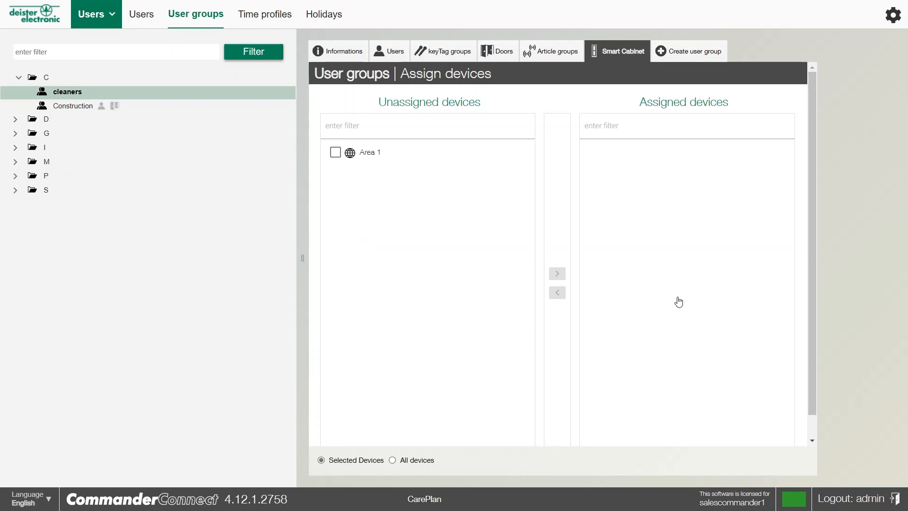
mouse_move(352, 347)
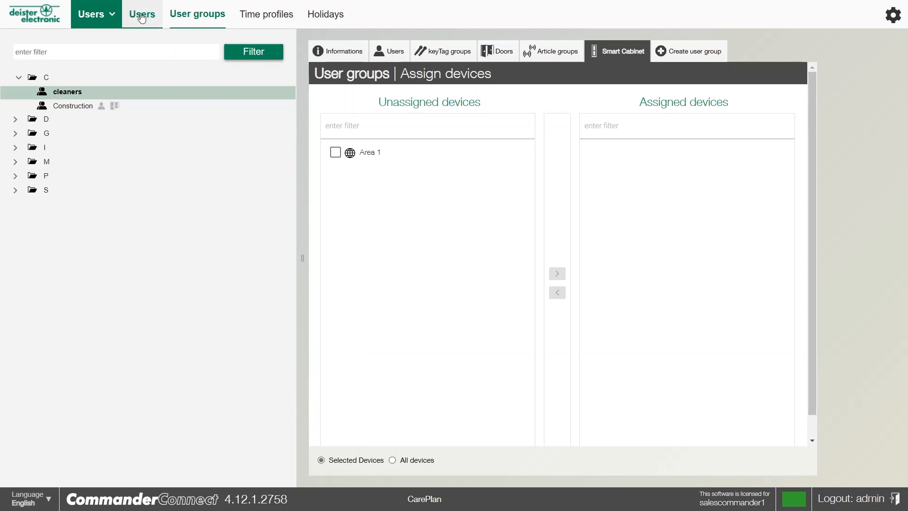
click(142, 13)
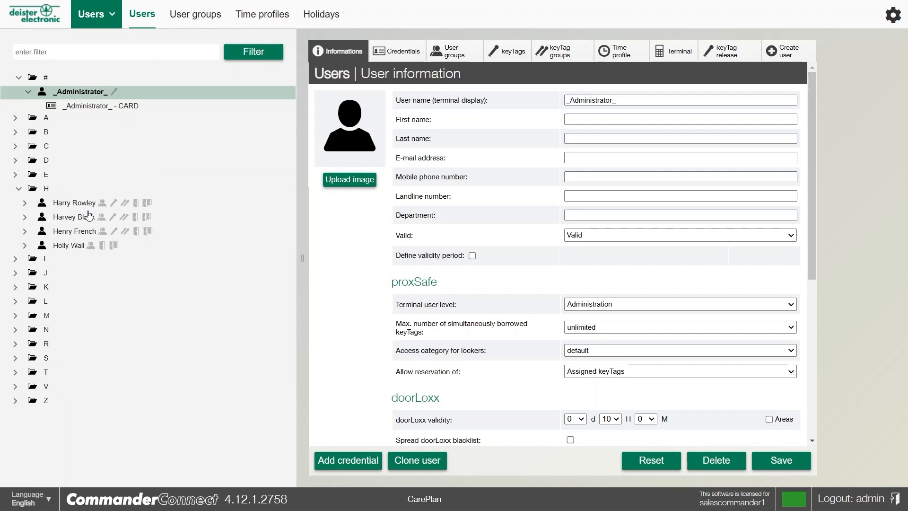
click(74, 202)
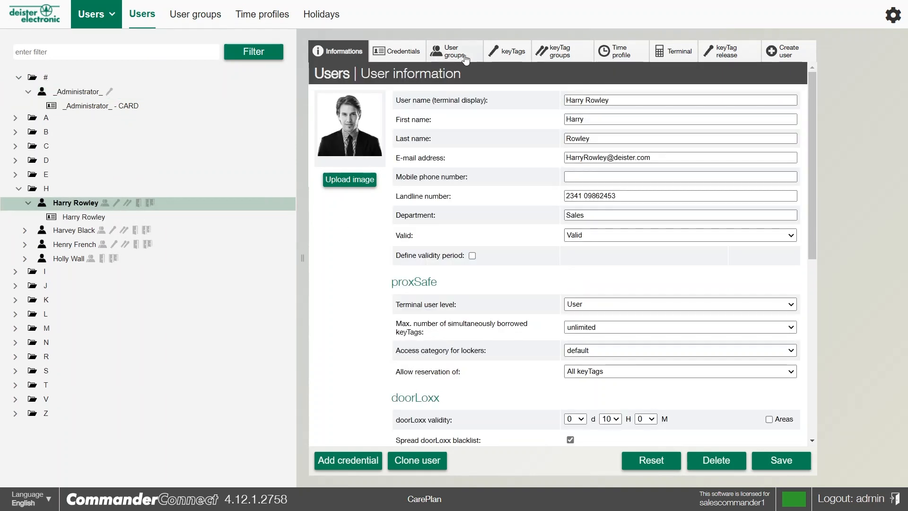
click(453, 51)
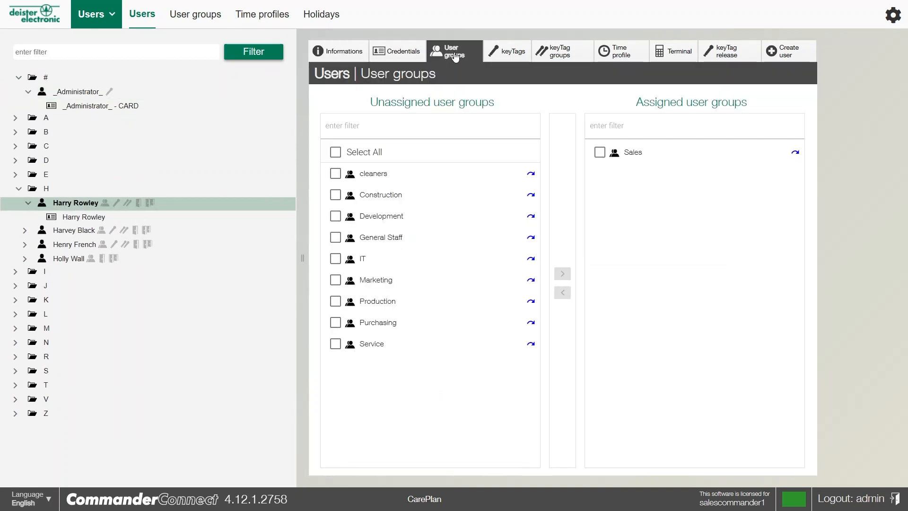
mouse_move(385, 372)
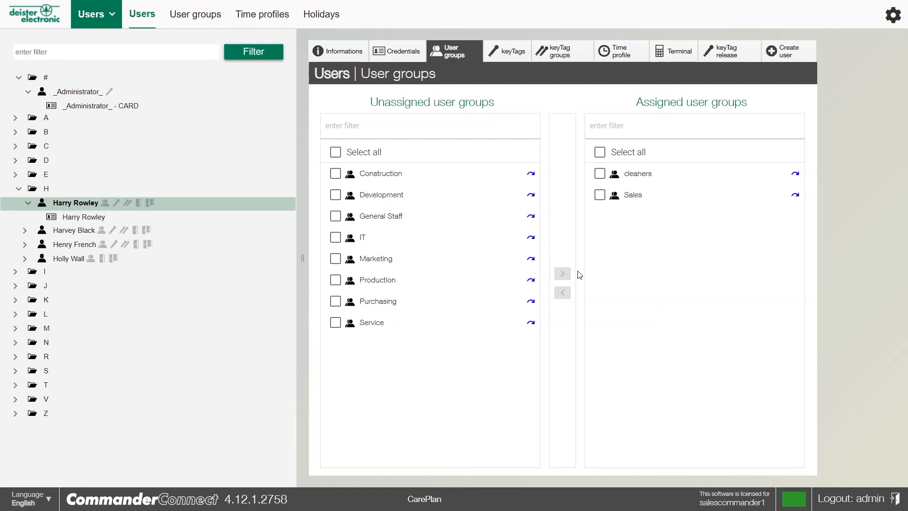
mouse_move(448, 92)
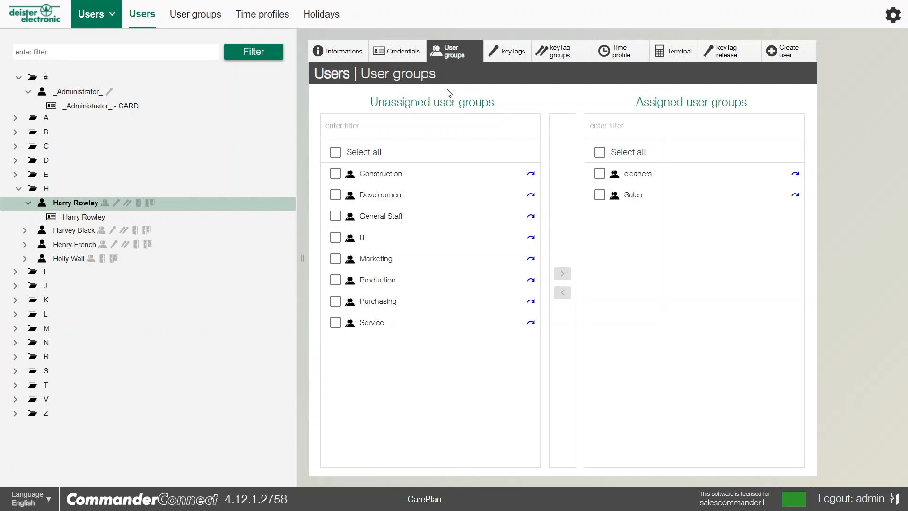
mouse_move(165, 33)
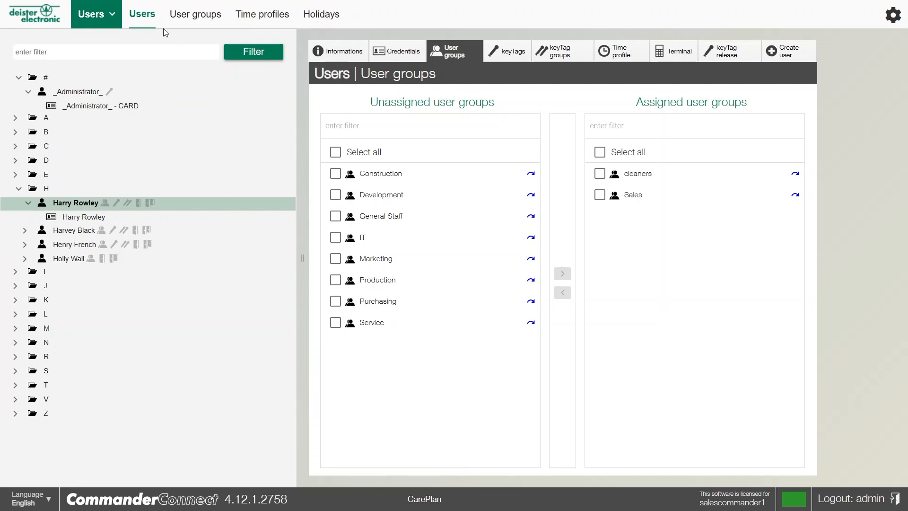
click(92, 14)
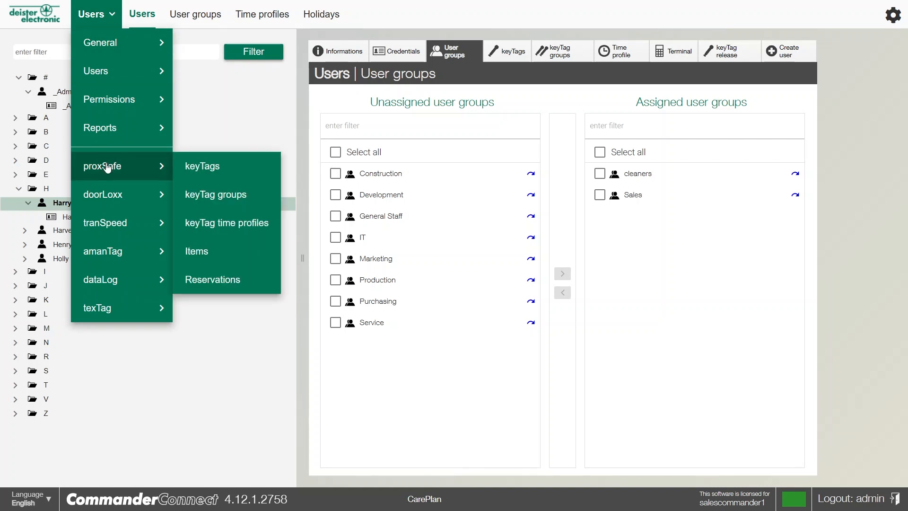
Review Building doors' assigned users and keyTags, then list car reservation's eight vehicle keyTags.
click(215, 194)
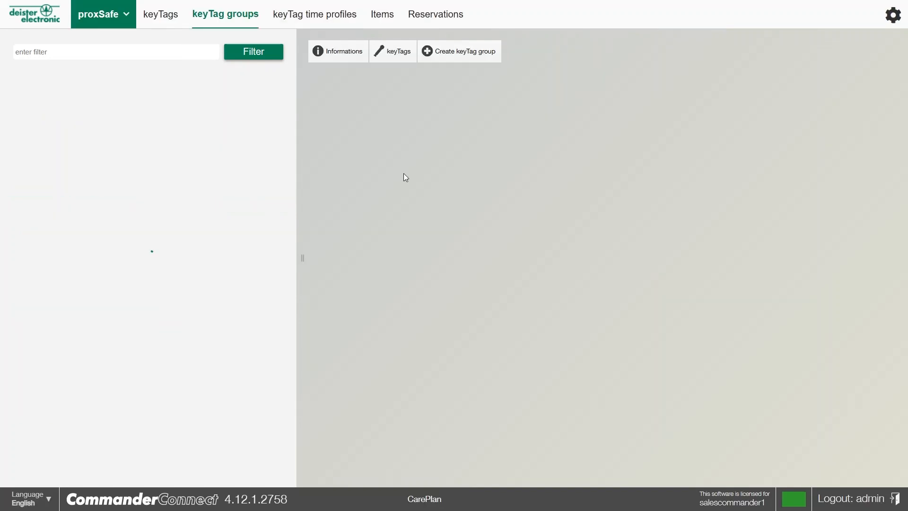
click(77, 91)
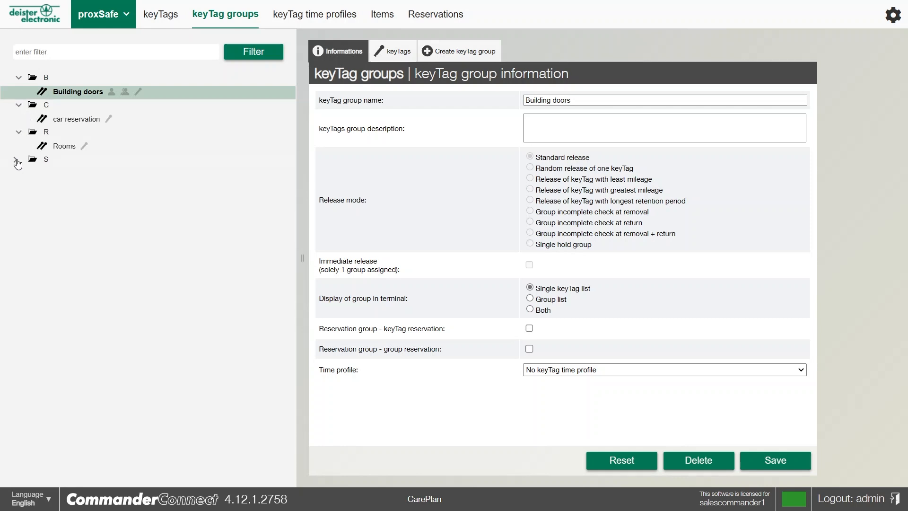
click(18, 160)
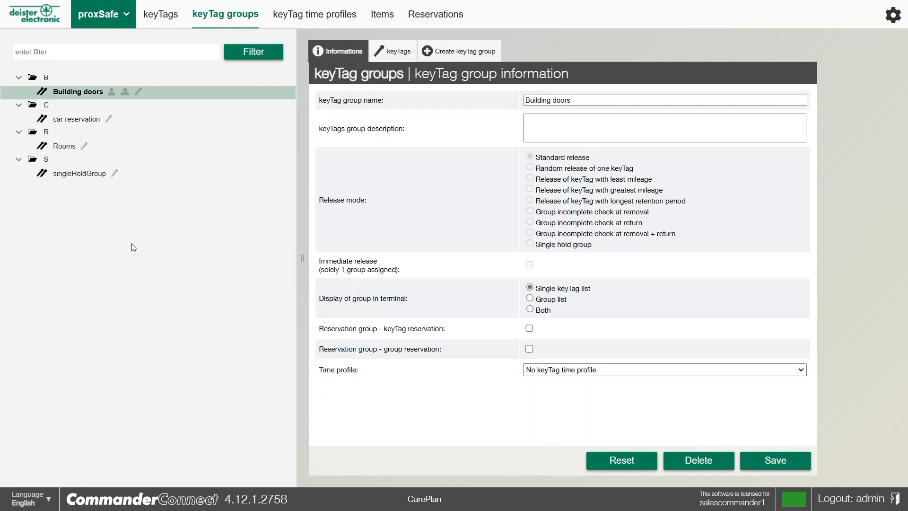
mouse_move(47, 214)
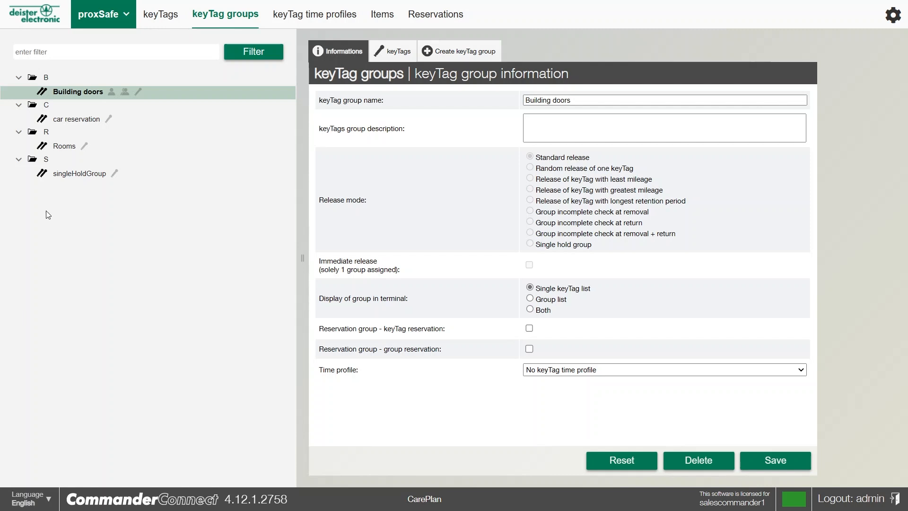
mouse_move(121, 104)
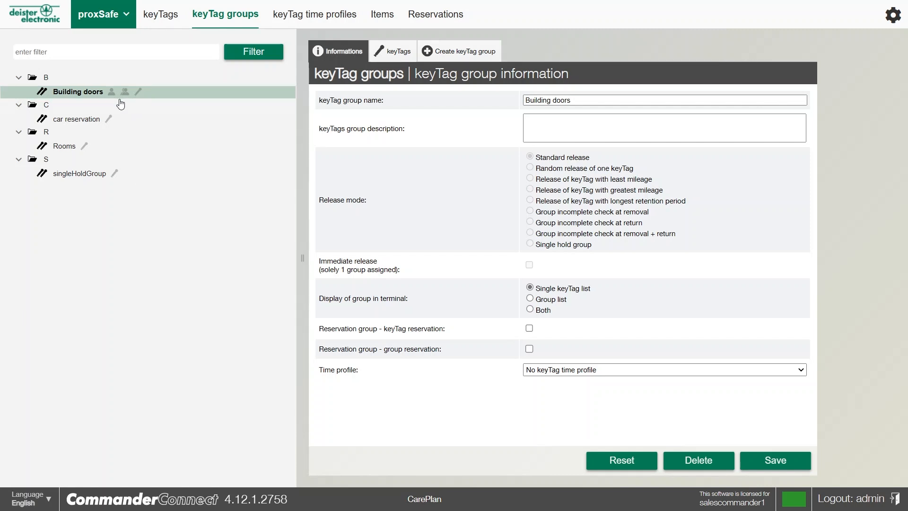
mouse_move(111, 96)
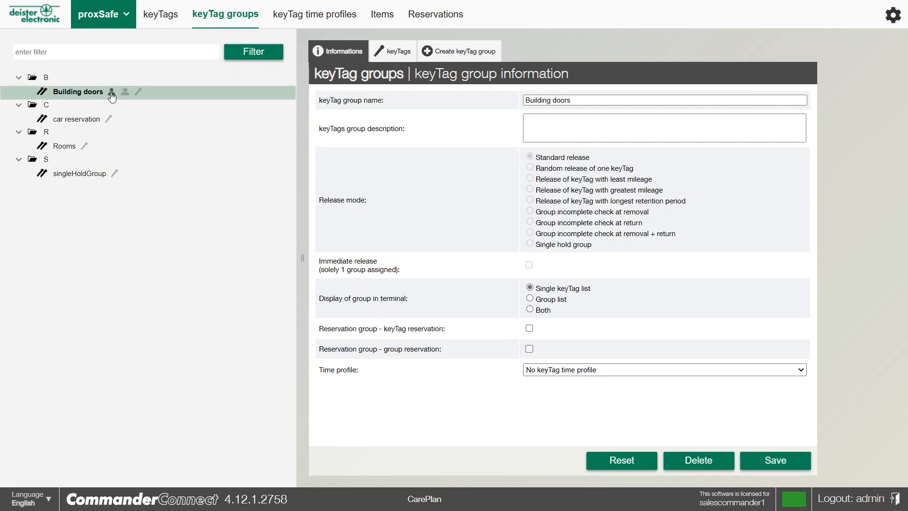
click(124, 91)
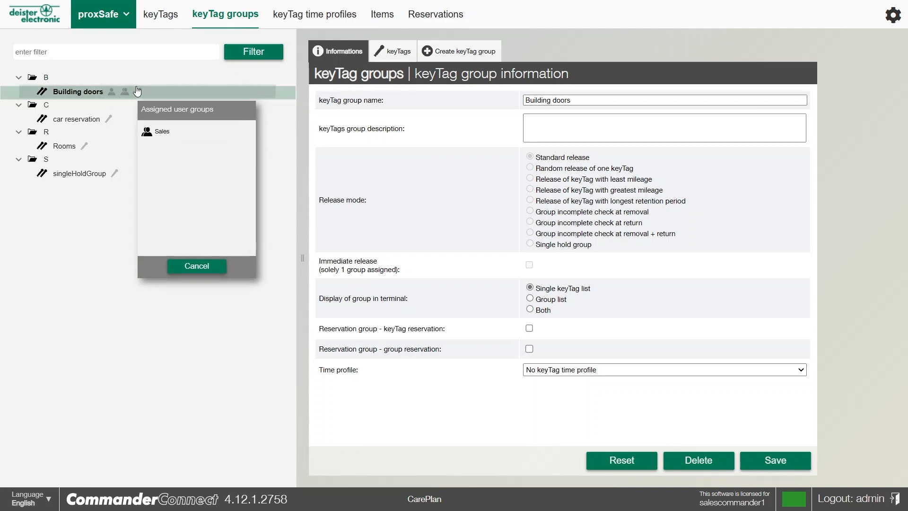
click(137, 92)
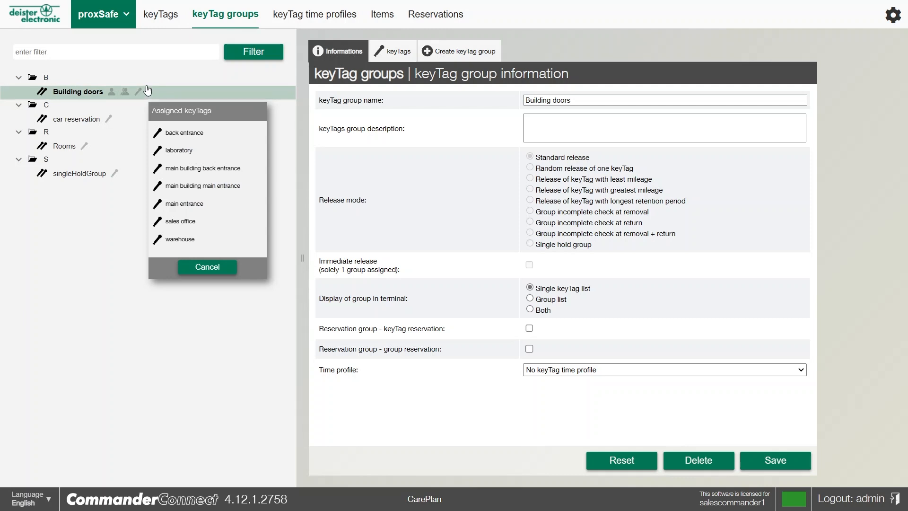
mouse_move(207, 266)
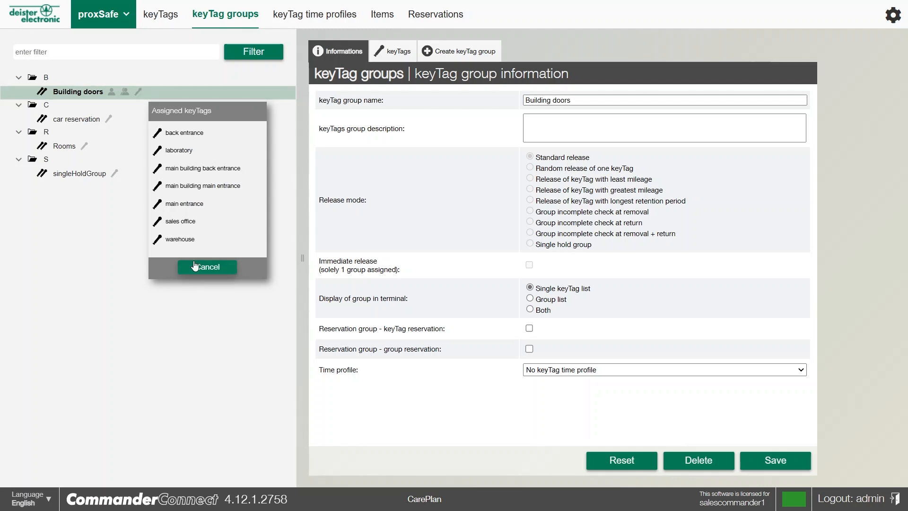
click(206, 266)
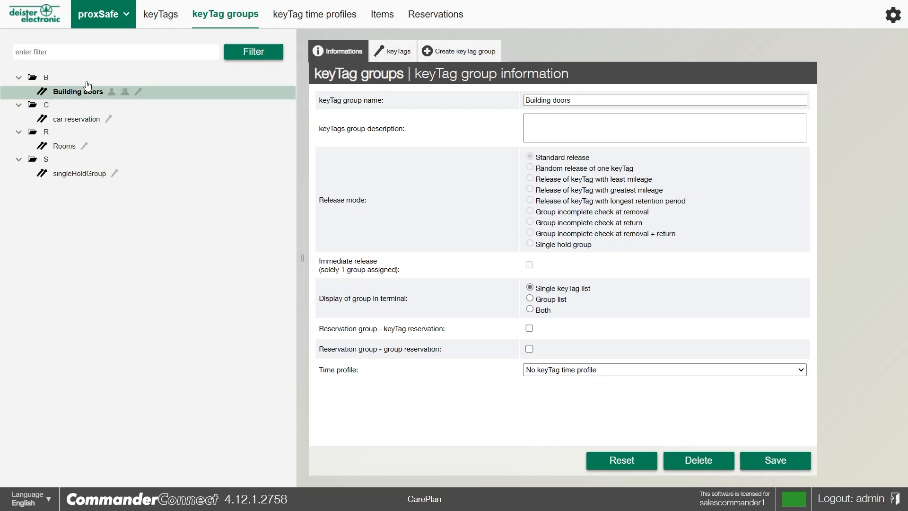
click(77, 119)
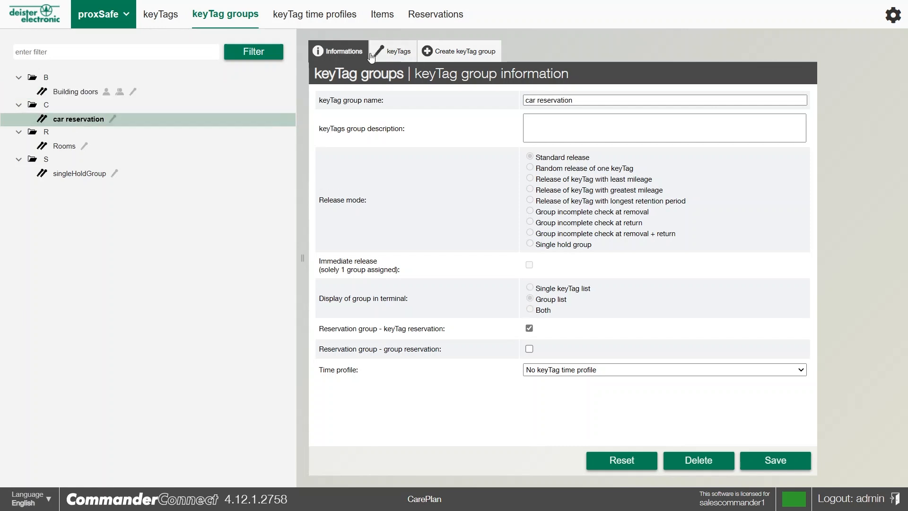
click(397, 51)
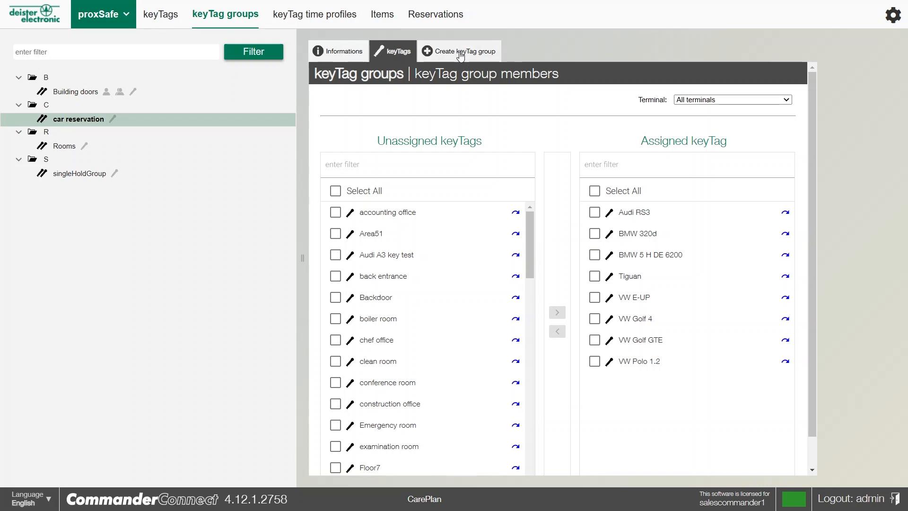
Create a new keyTag group named 'cleaners', leaving it unsaved.
click(459, 51)
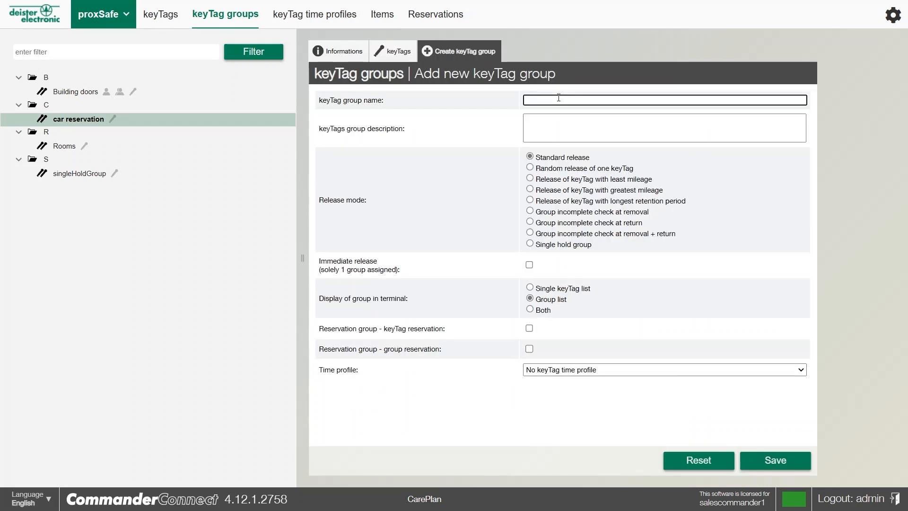
text(cleaners)
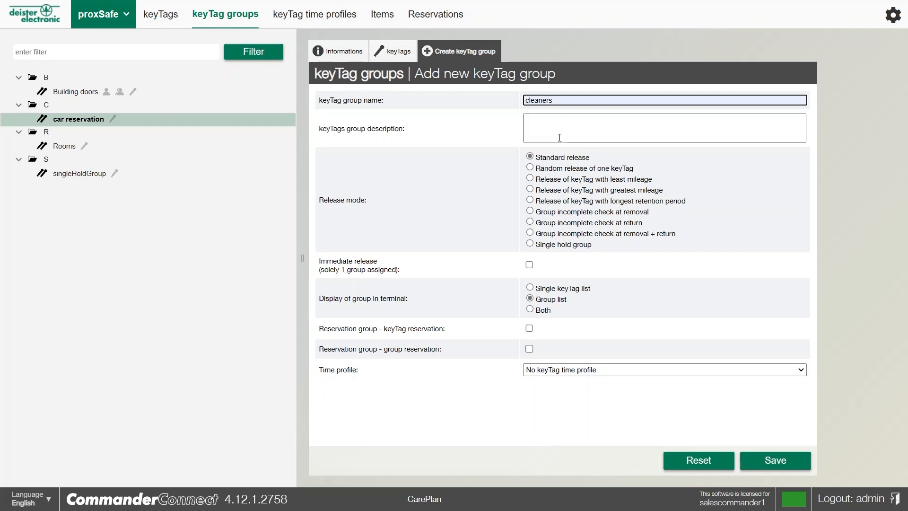
mouse_move(464, 193)
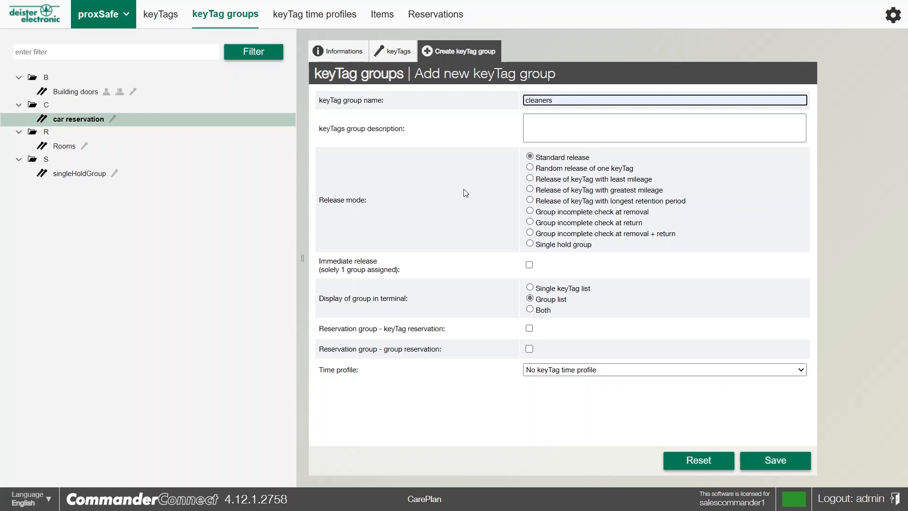
click(663, 99)
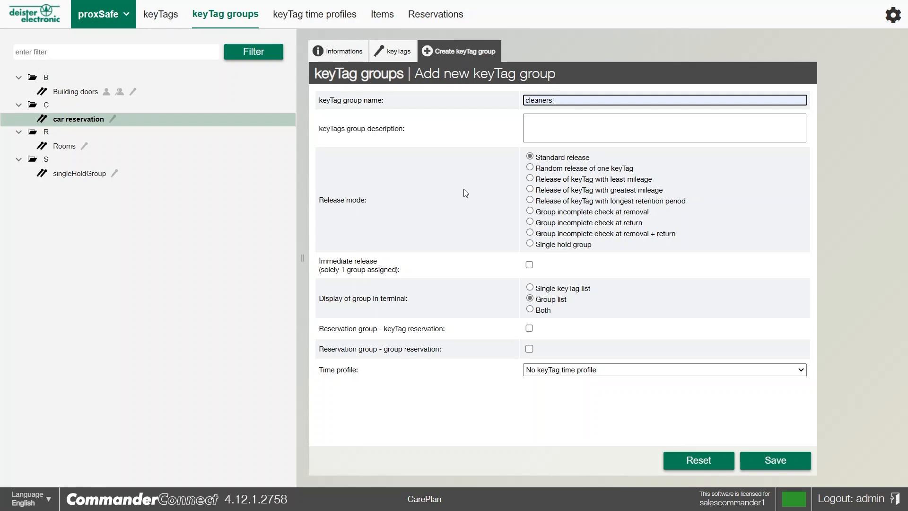
mouse_move(456, 274)
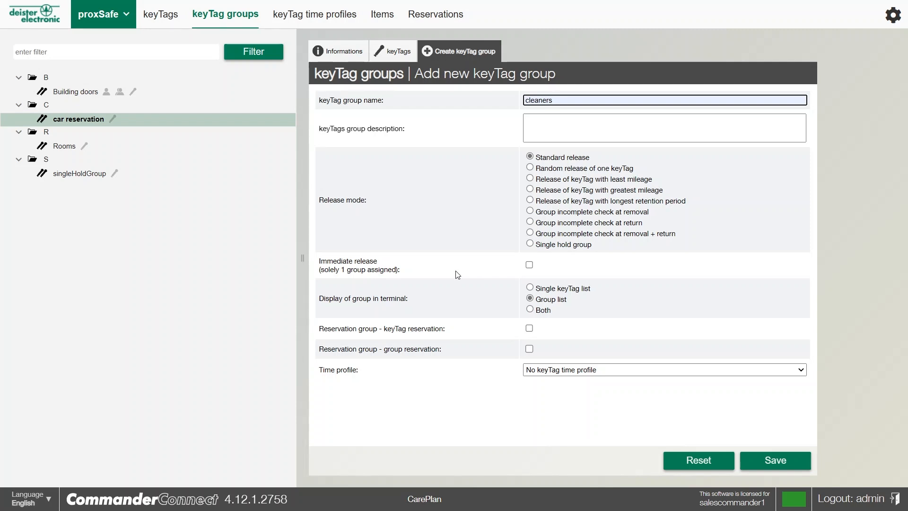
mouse_move(397, 310)
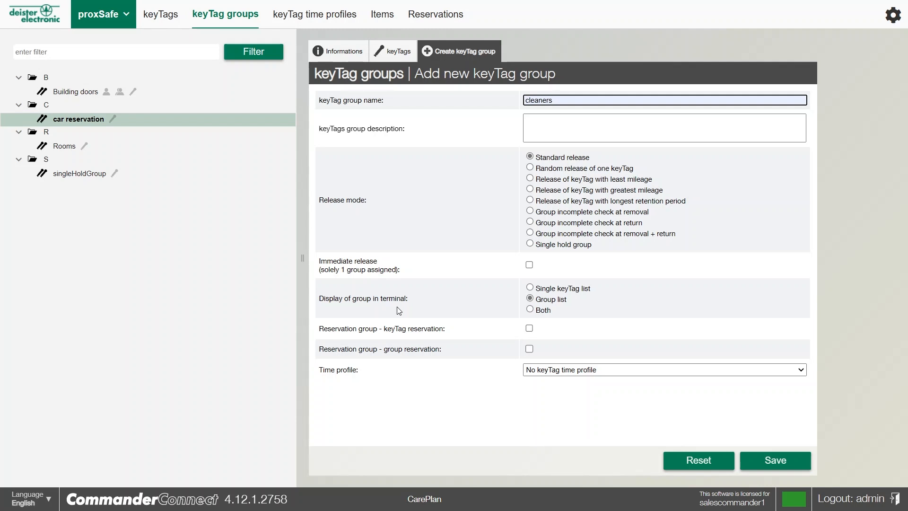
mouse_move(538, 356)
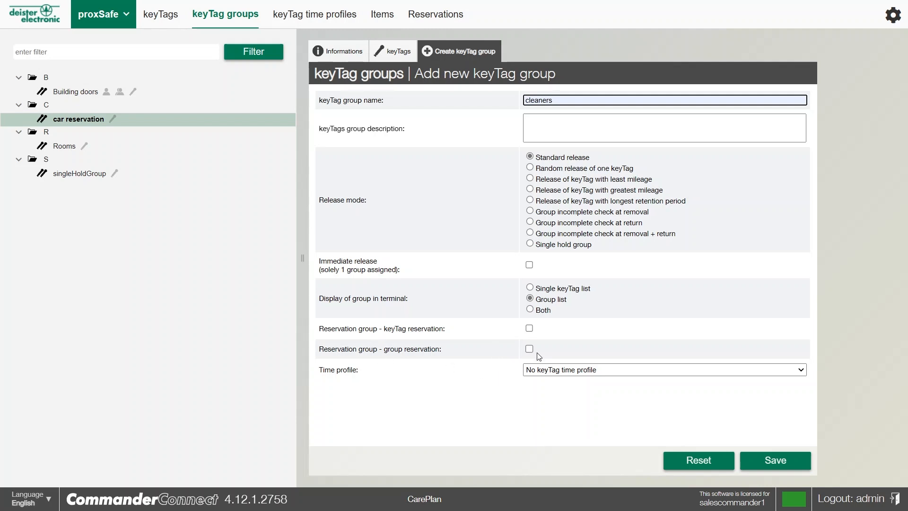
click(529, 349)
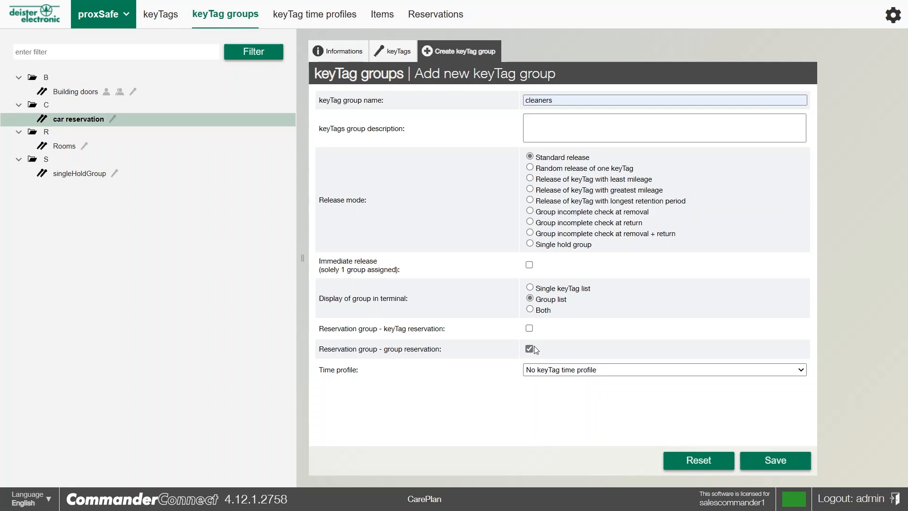
mouse_move(600, 341)
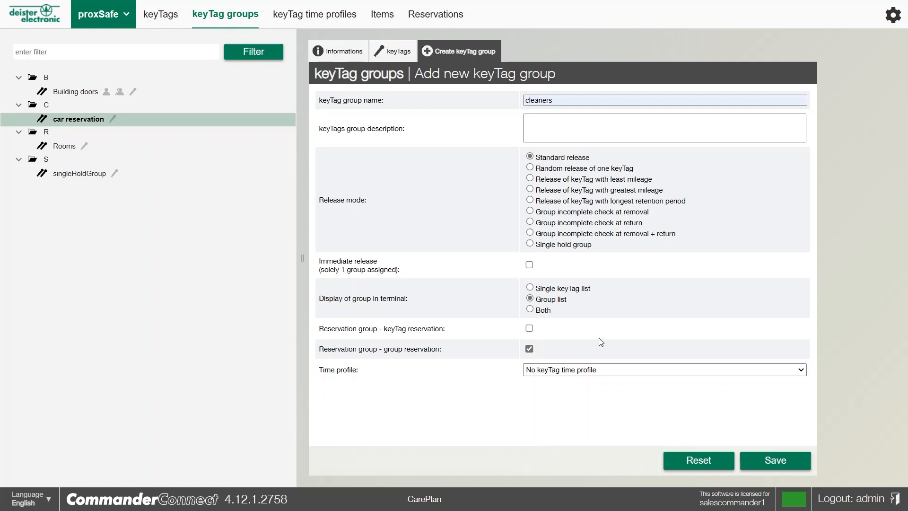
click(529, 348)
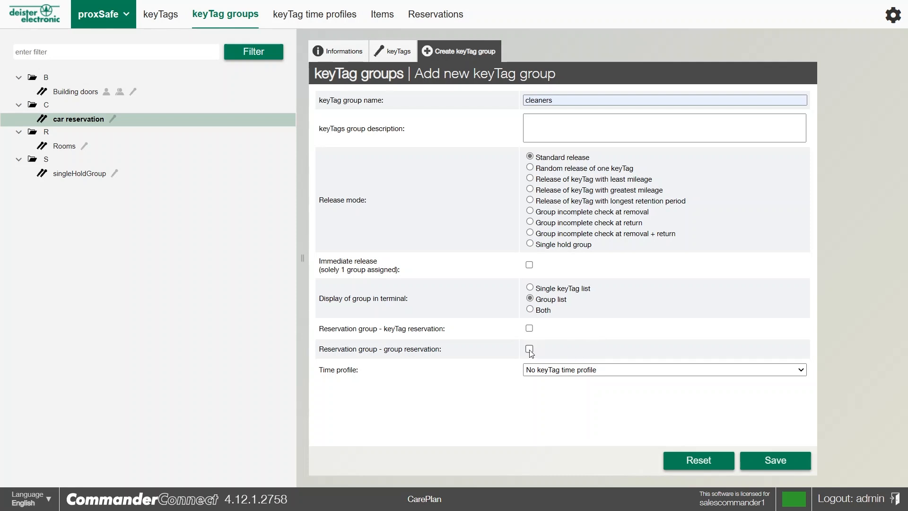
mouse_move(495, 386)
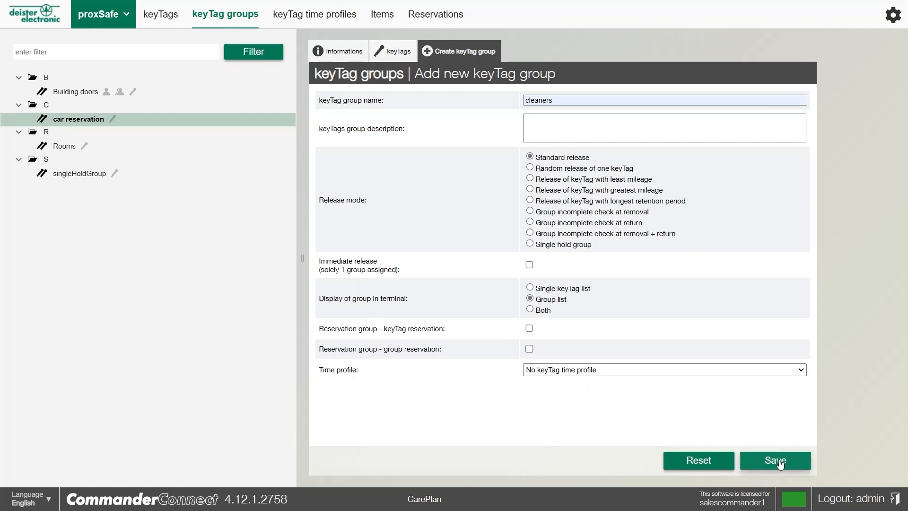
click(774, 460)
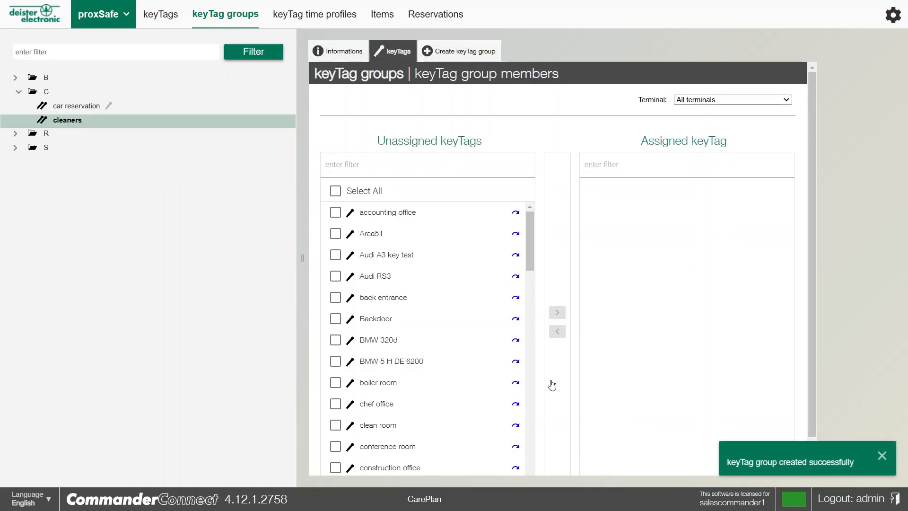
mouse_move(104, 131)
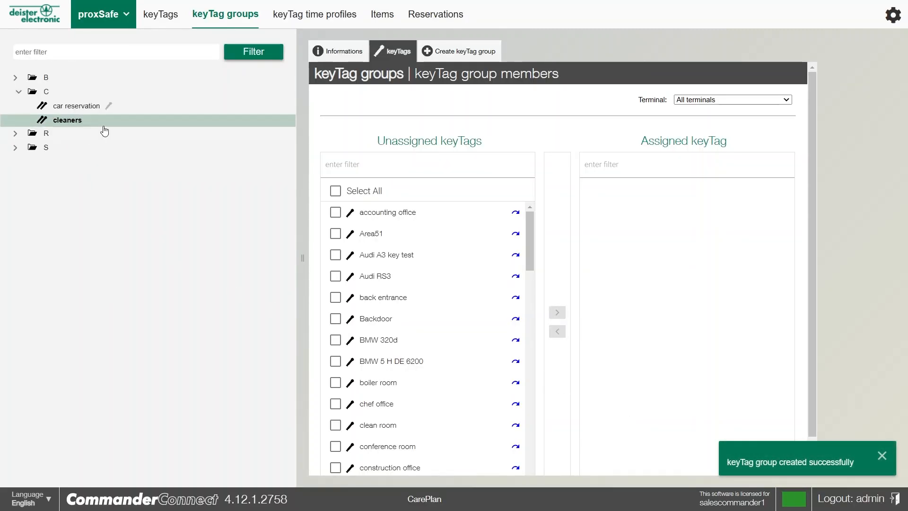
mouse_move(475, 255)
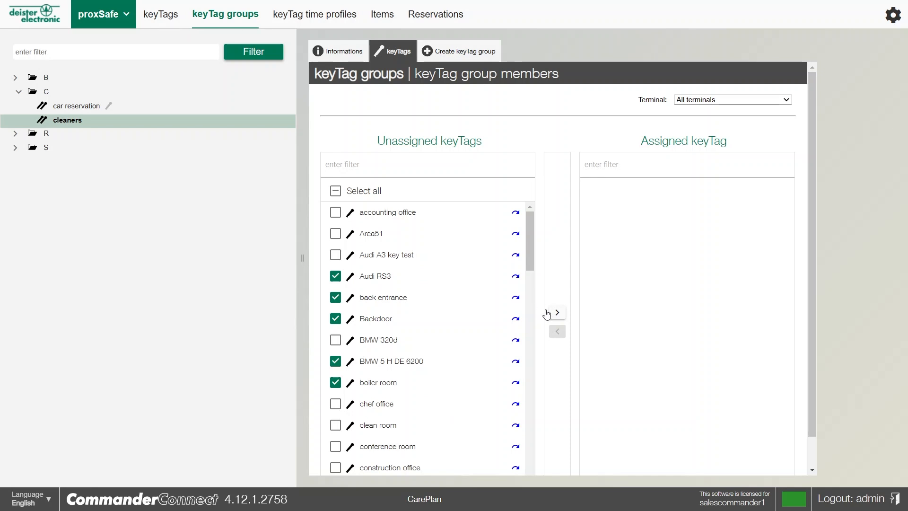
mouse_move(557, 308)
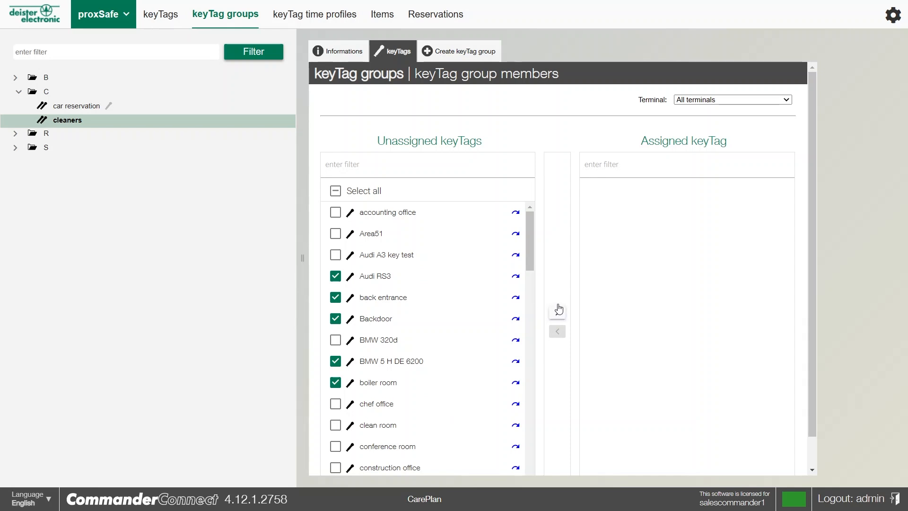
click(556, 311)
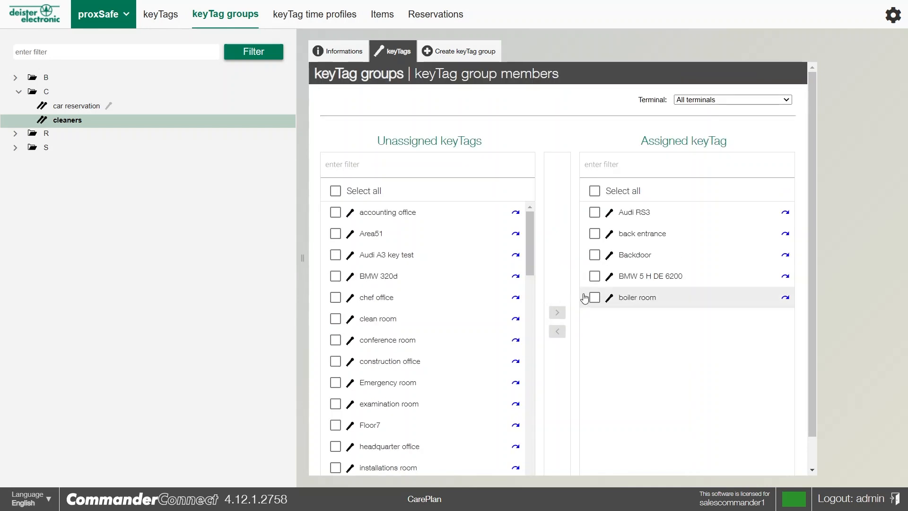
mouse_move(294, 92)
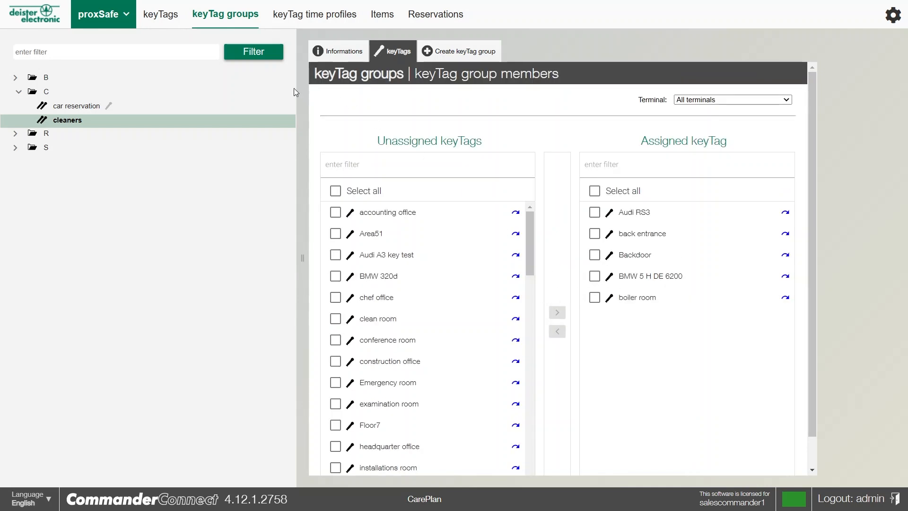
click(103, 14)
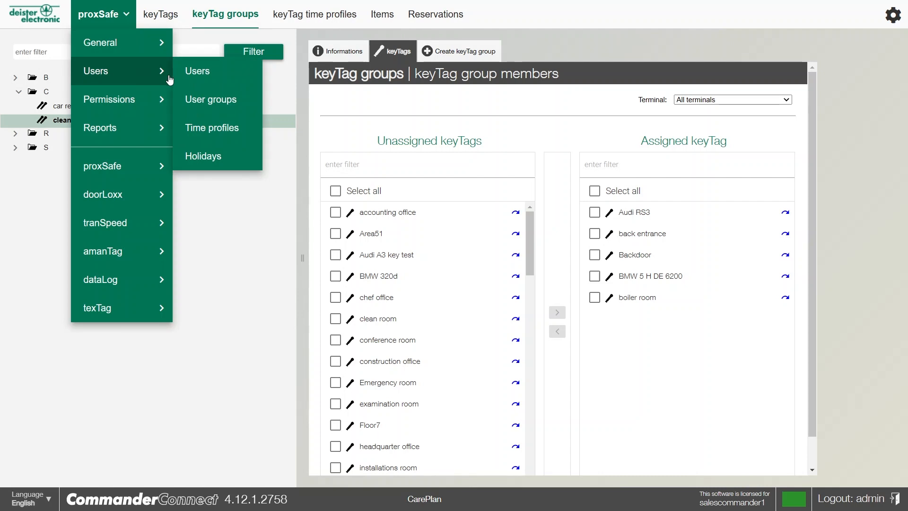
click(197, 70)
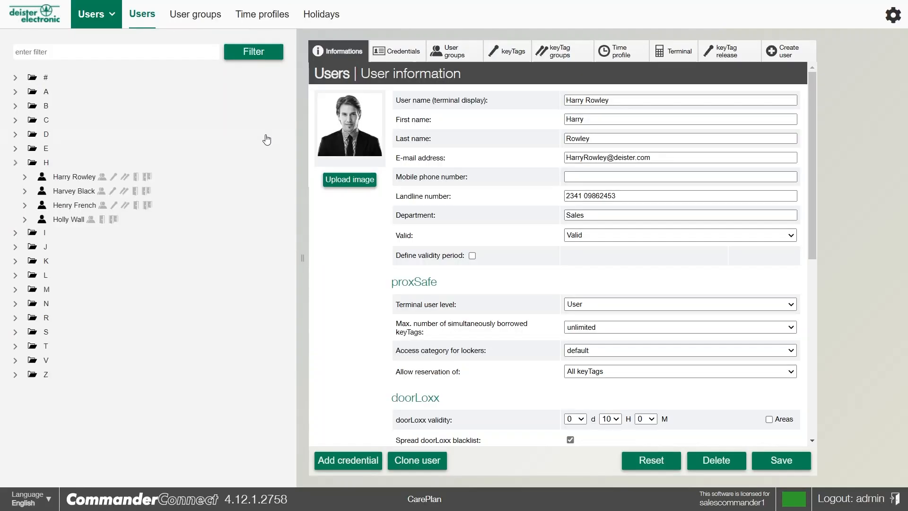
click(25, 176)
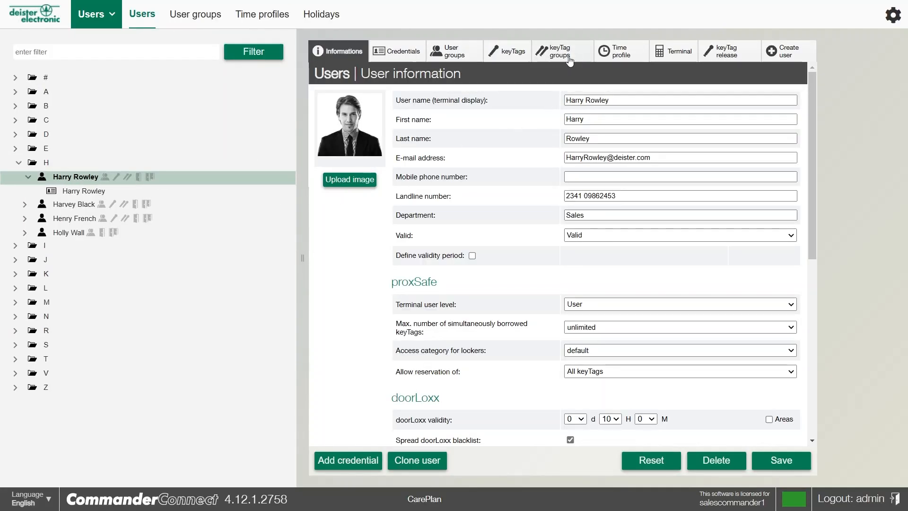
click(558, 50)
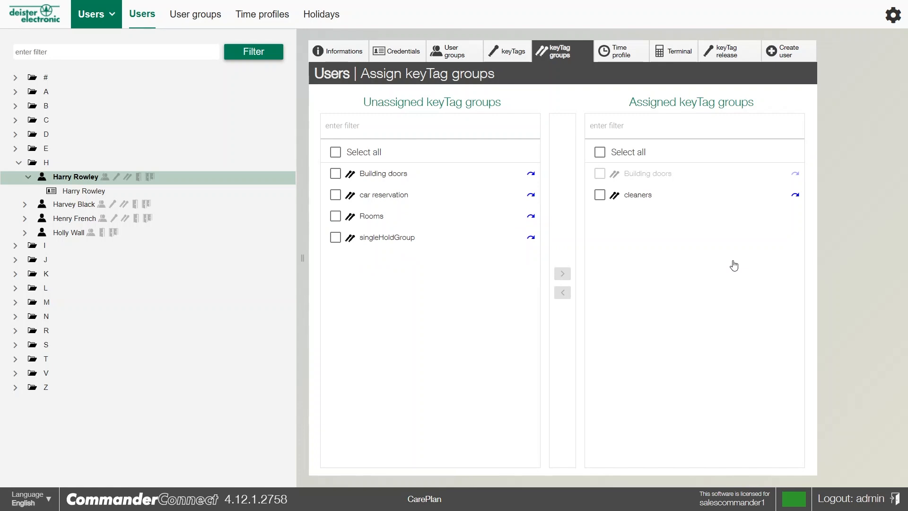
mouse_move(740, 277)
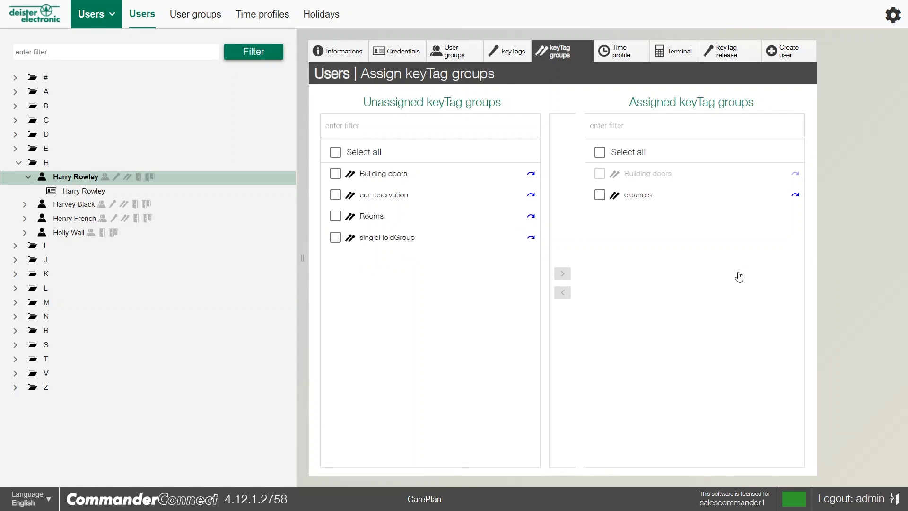